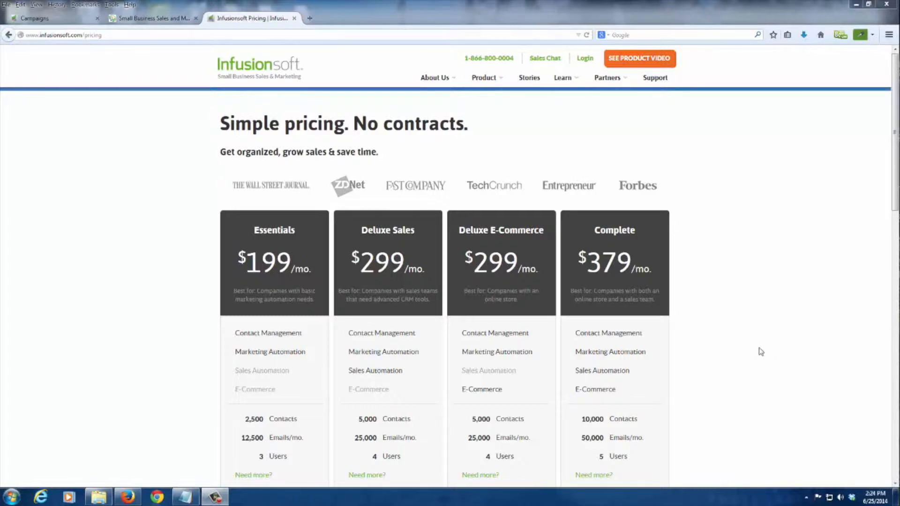
pyautogui.moveTo(786, 352)
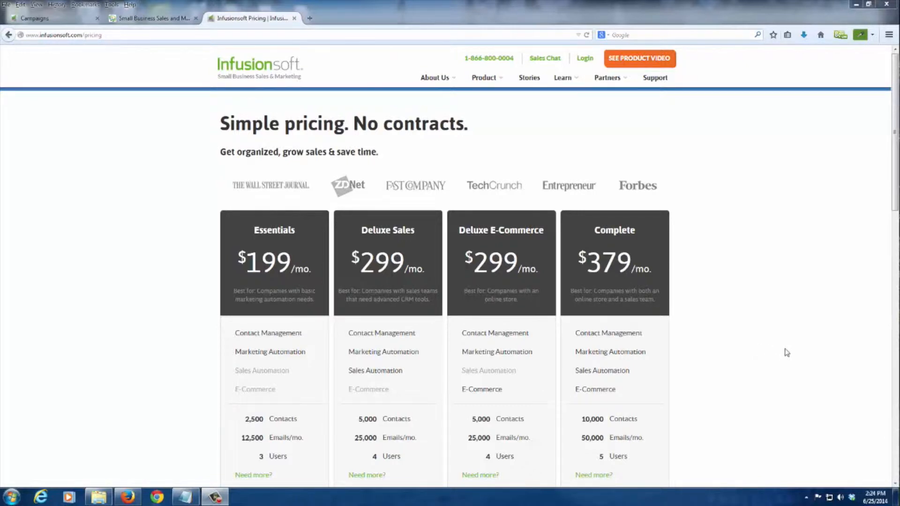
pyautogui.moveTo(772, 303)
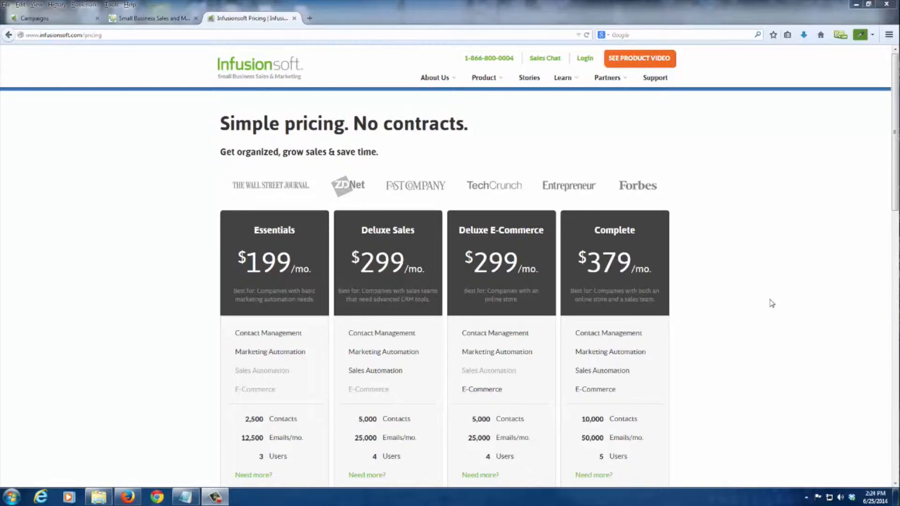
pyautogui.moveTo(508, 271)
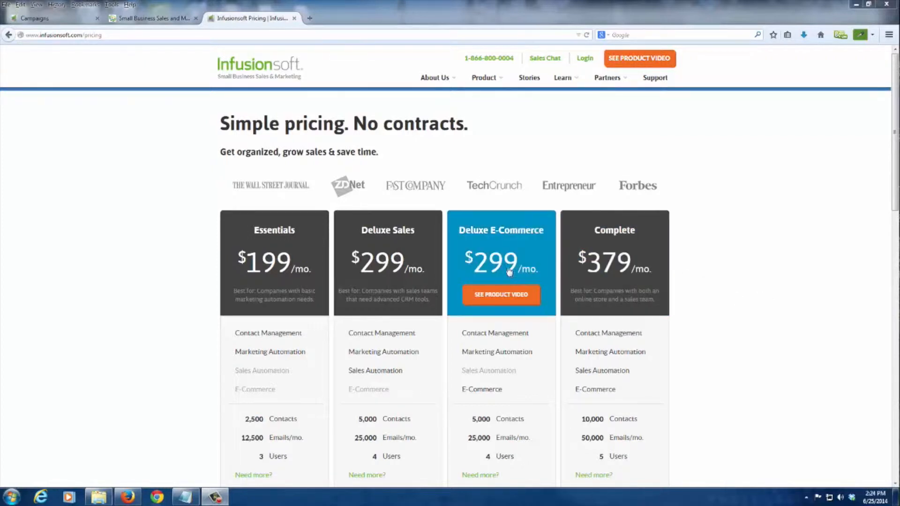
pyautogui.moveTo(274, 268)
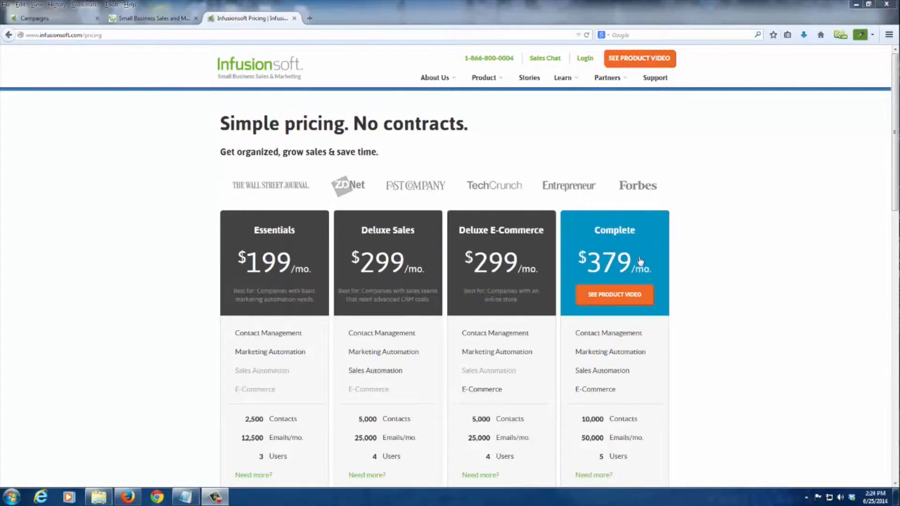
pyautogui.moveTo(274, 264)
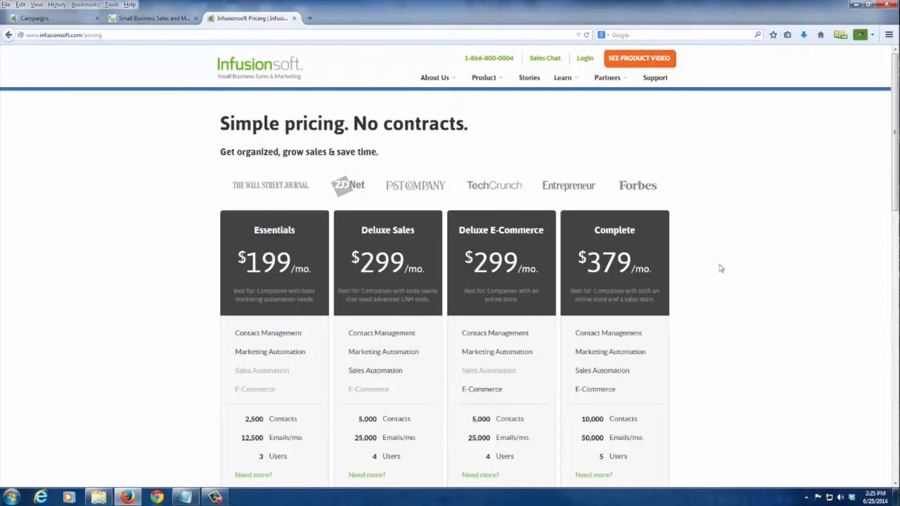
pyautogui.moveTo(768, 273)
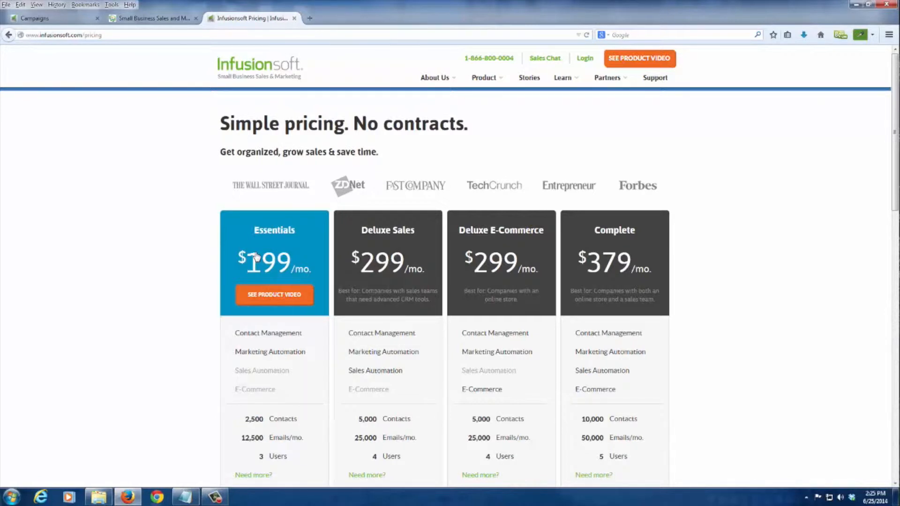
pyautogui.moveTo(275, 338)
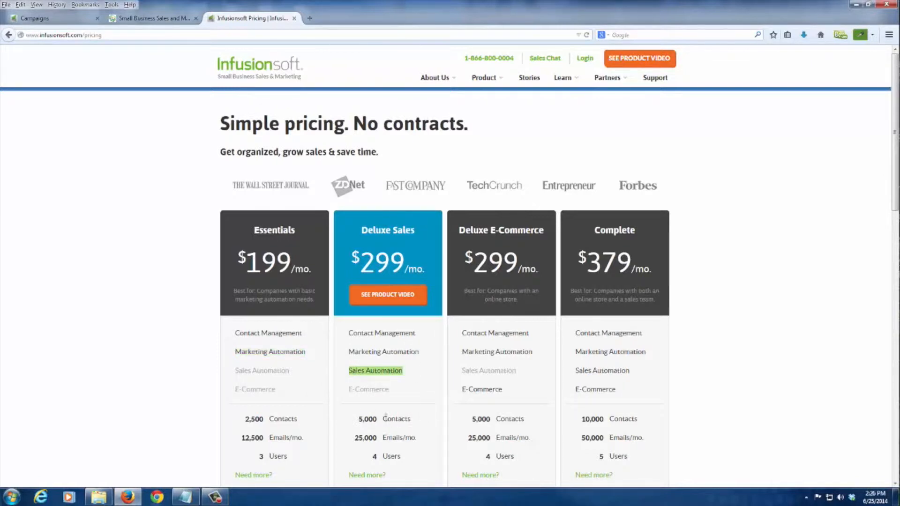
pyautogui.moveTo(382, 454)
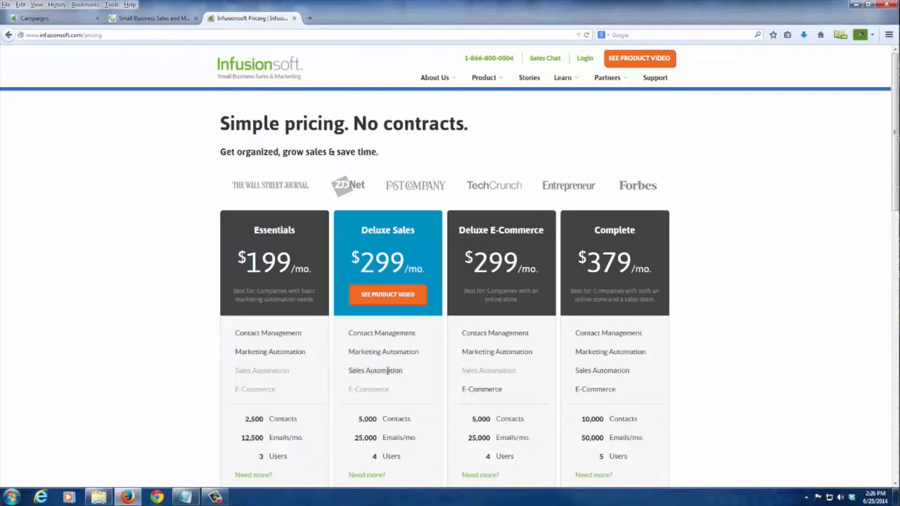
# Highlight Sales Automation under Deluxe Sales, then return to the account's Campaigns list
pyautogui.doubleClick(375, 370)
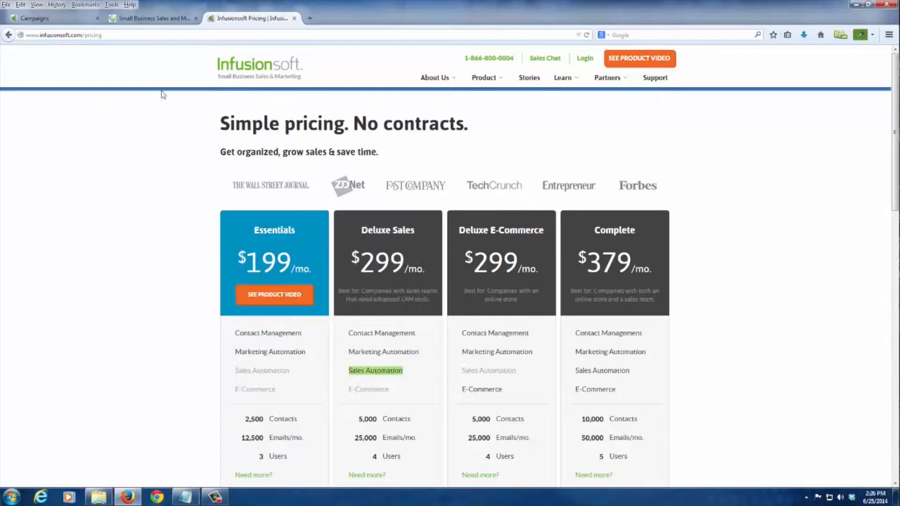
pyautogui.click(51, 18)
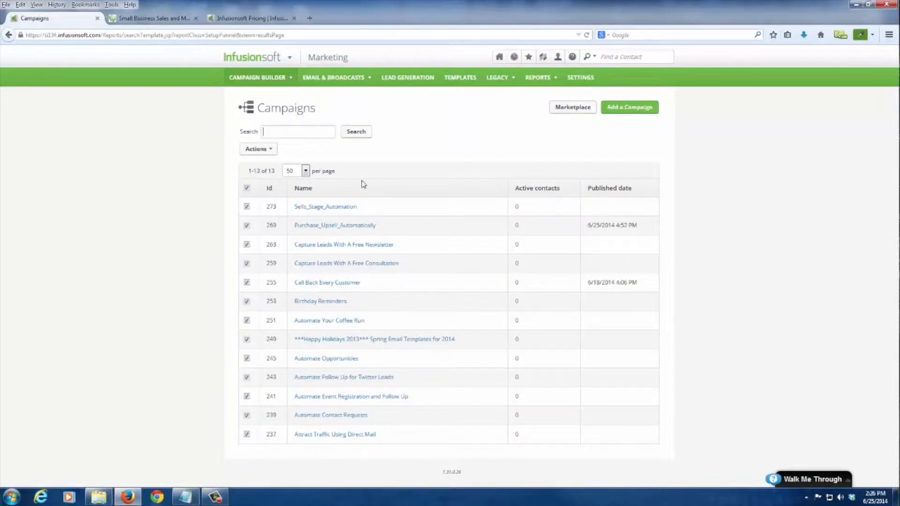
# Show the dashboard with its Pipeline Stages, tasks, usage and email stats widgets
pyautogui.click(499, 58)
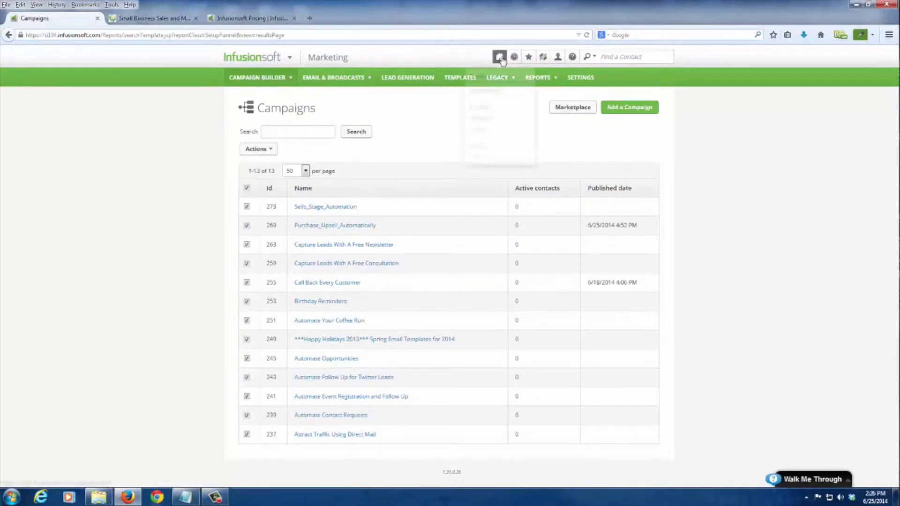
pyautogui.click(499, 56)
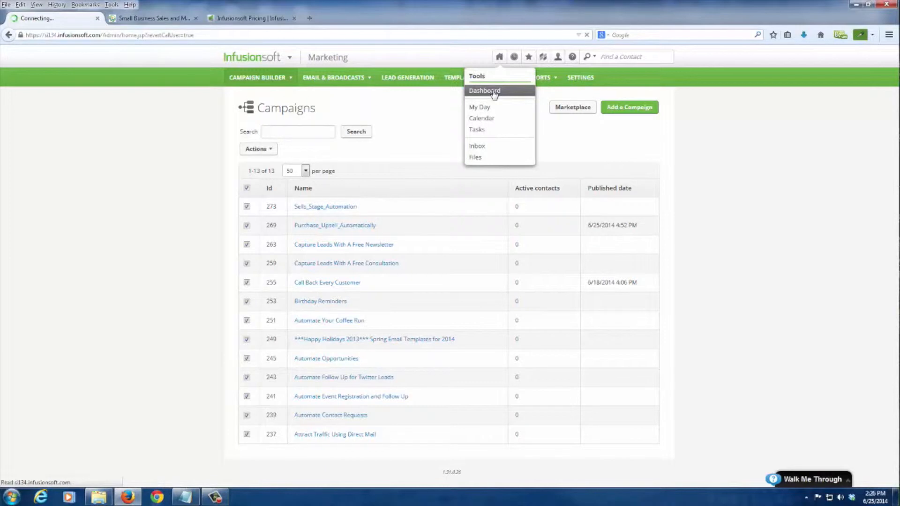
pyautogui.click(484, 91)
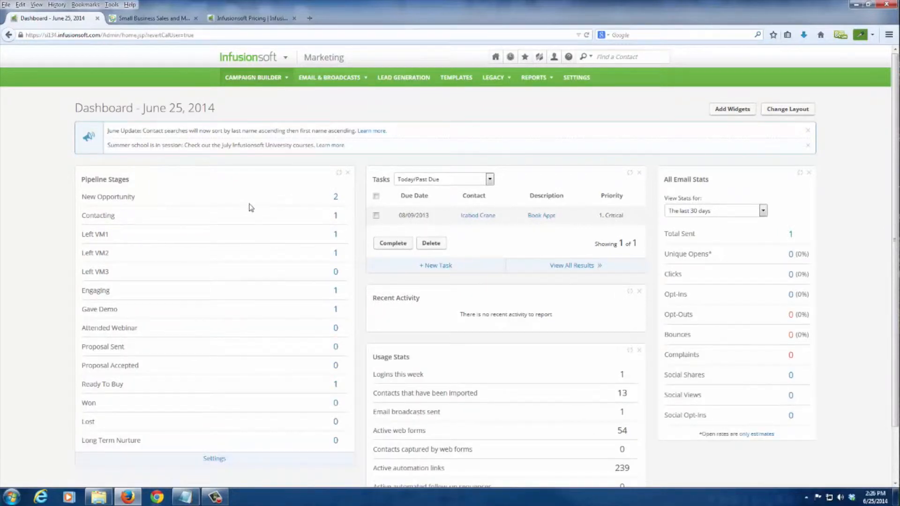
pyautogui.scroll(-3)
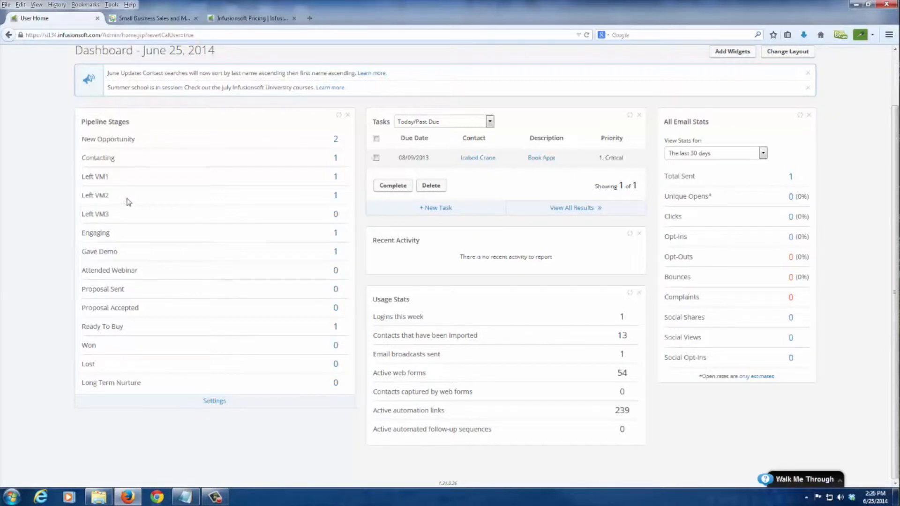
pyautogui.moveTo(186, 359)
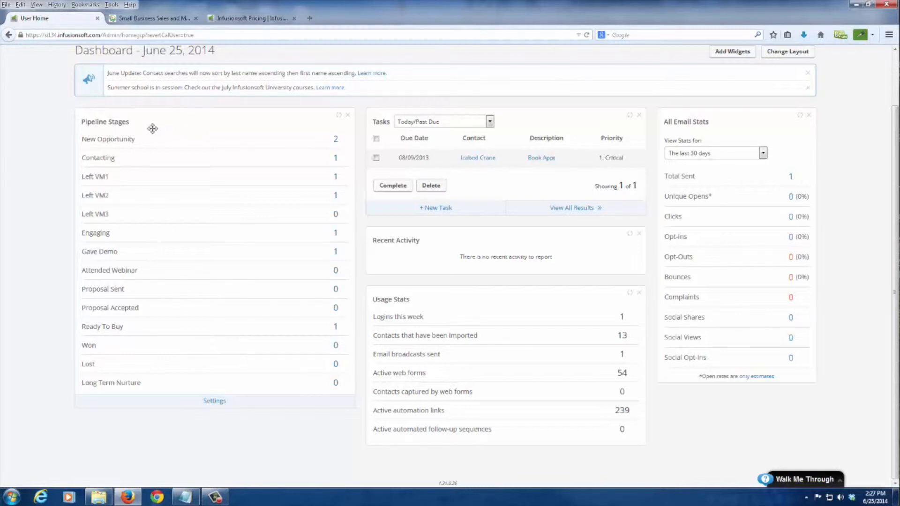
pyautogui.moveTo(164, 143)
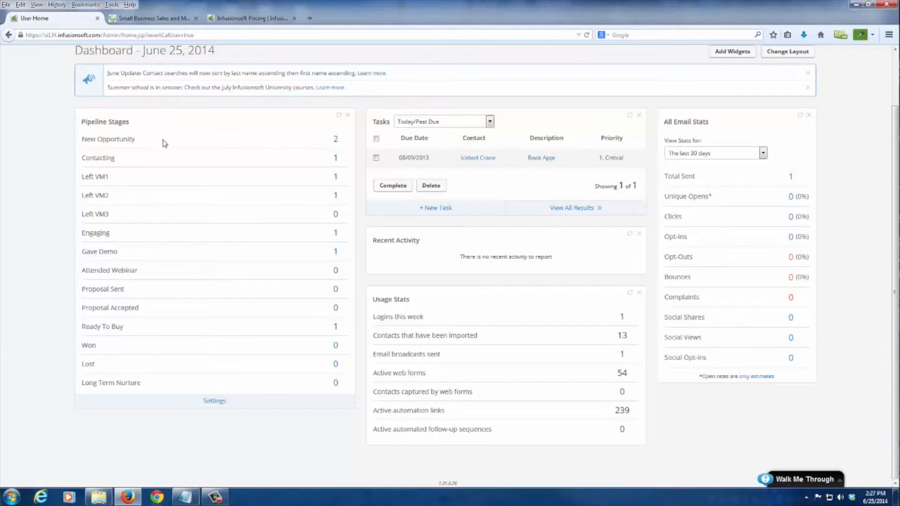
pyautogui.moveTo(143, 145)
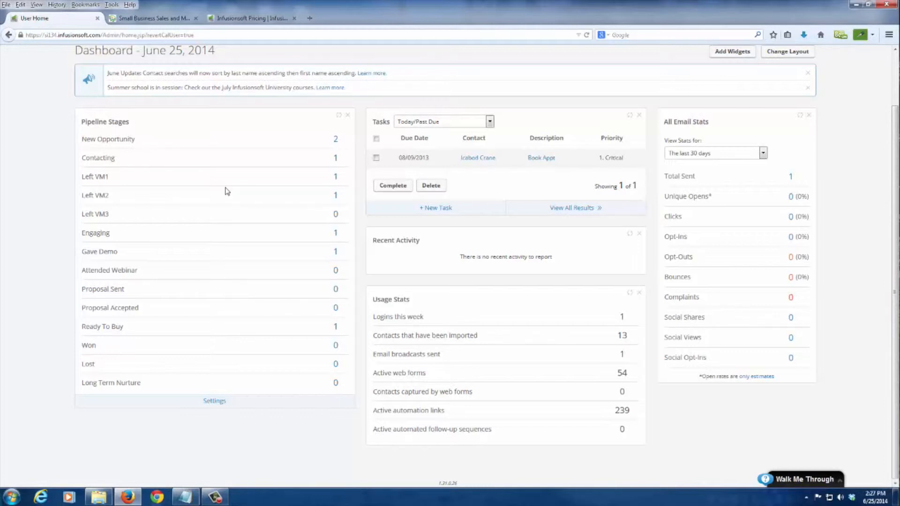
pyautogui.moveTo(142, 266)
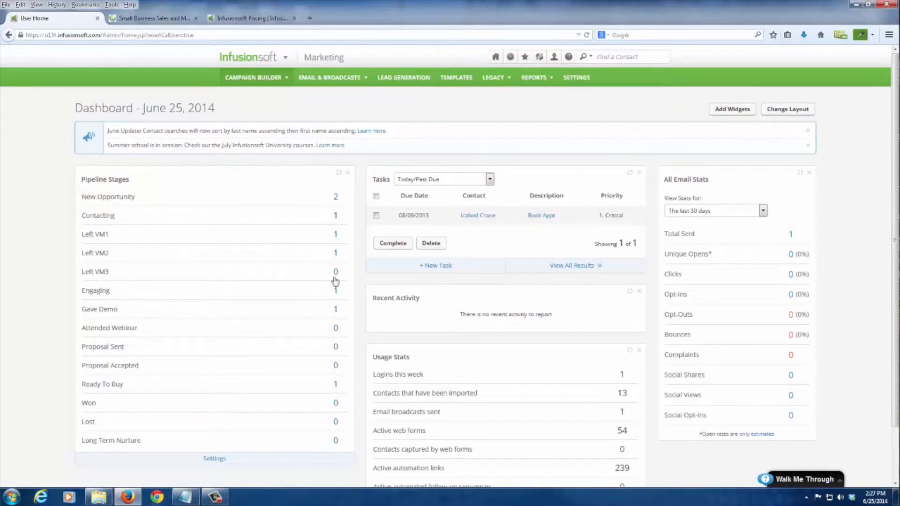
# View the New Opportunity stage and bring up the Tom Cruise Inc. opportunity record
pyautogui.click(335, 196)
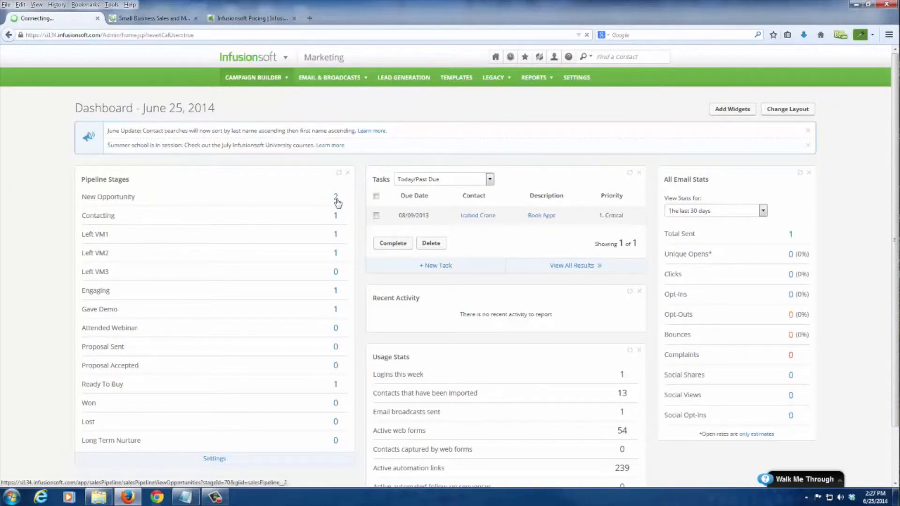
pyautogui.click(335, 197)
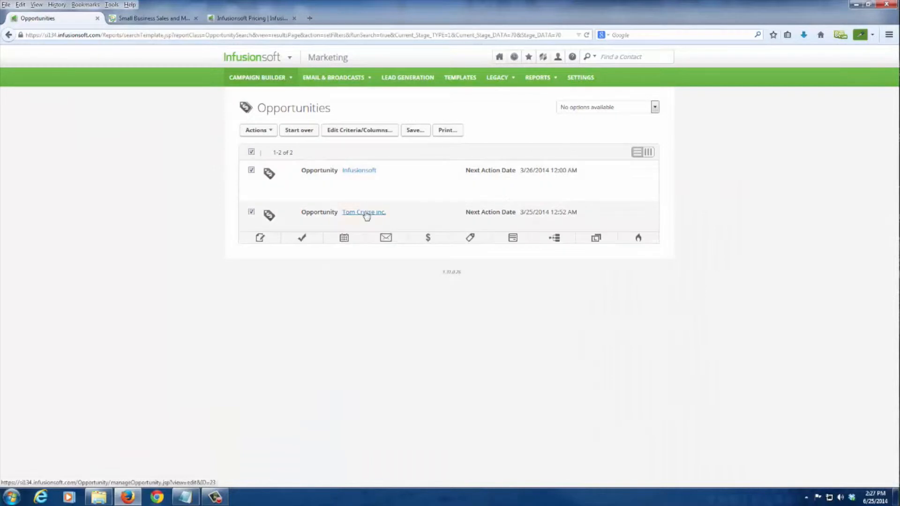
pyautogui.click(364, 212)
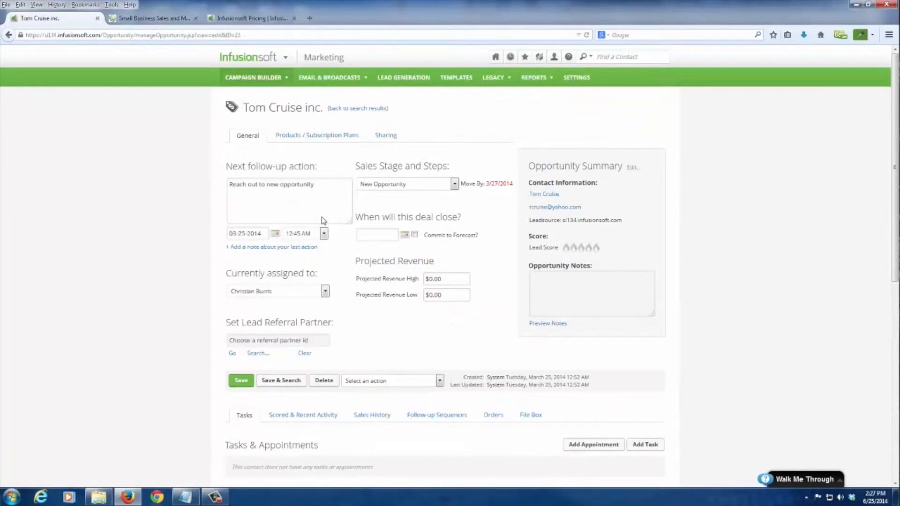
pyautogui.moveTo(330, 216)
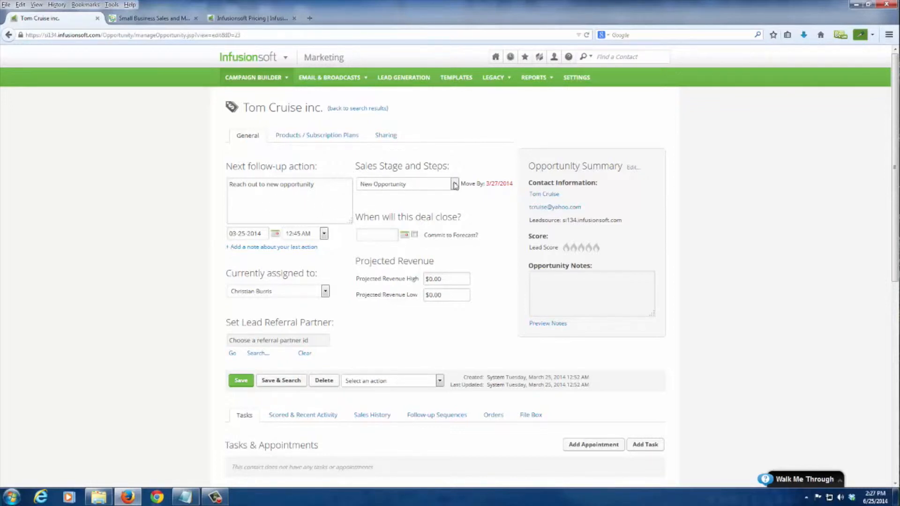
# Set the opportunity's sales stage to Left VM1
pyautogui.click(455, 183)
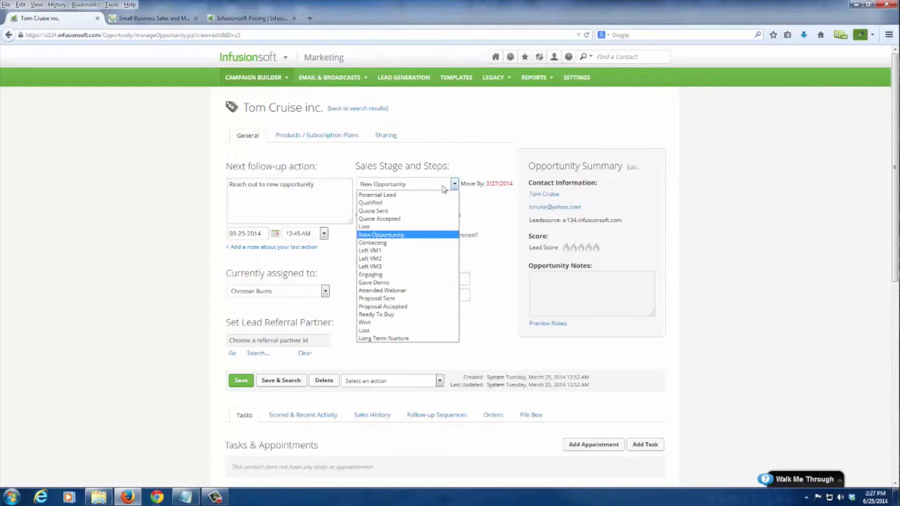
pyautogui.click(370, 251)
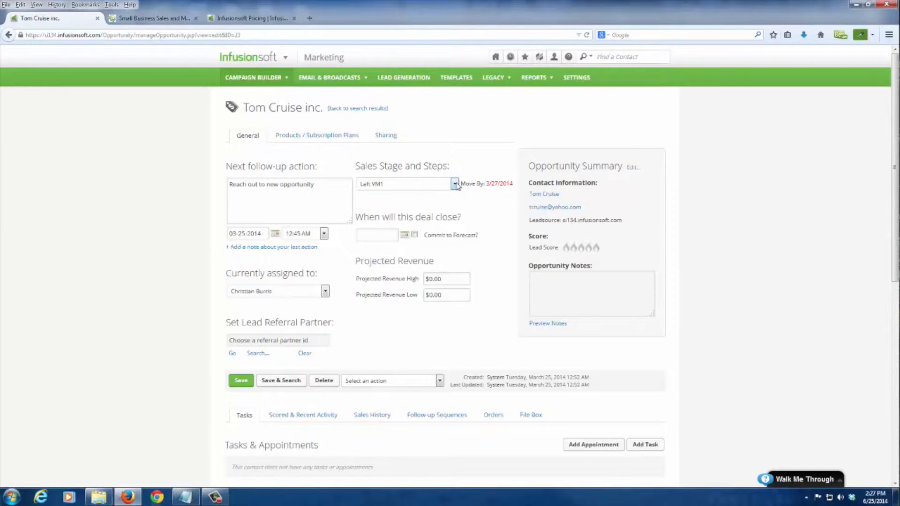
pyautogui.click(495, 57)
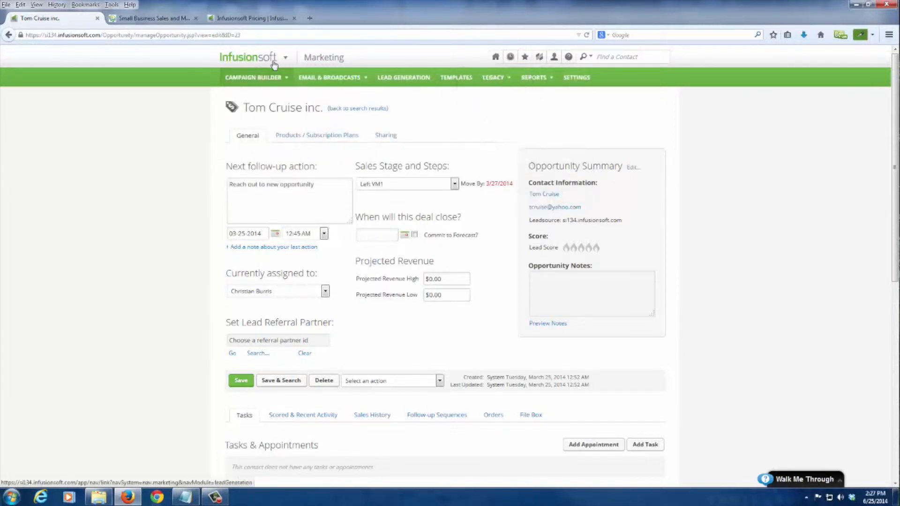
# Go to the Sells_Stage_Automation campaign and check its Left voice mail 1 goal fires on moving into Left VM1
pyautogui.click(403, 103)
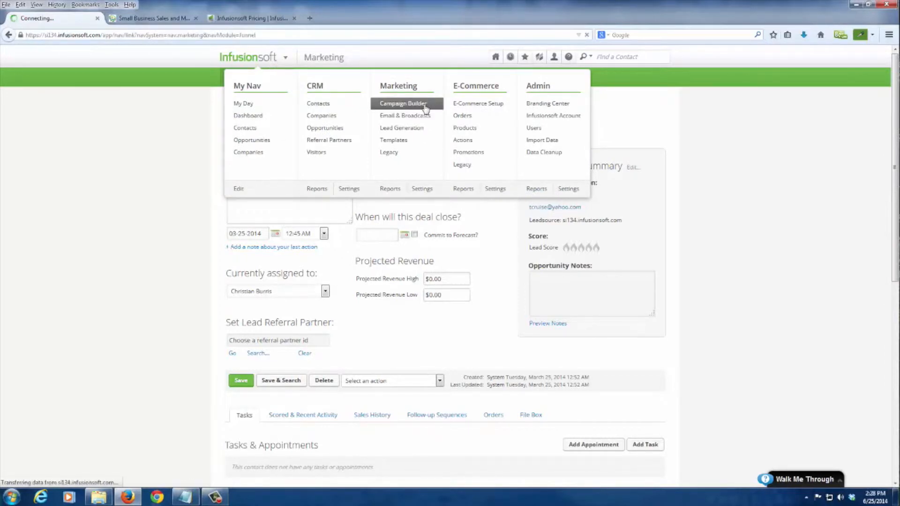
pyautogui.click(403, 103)
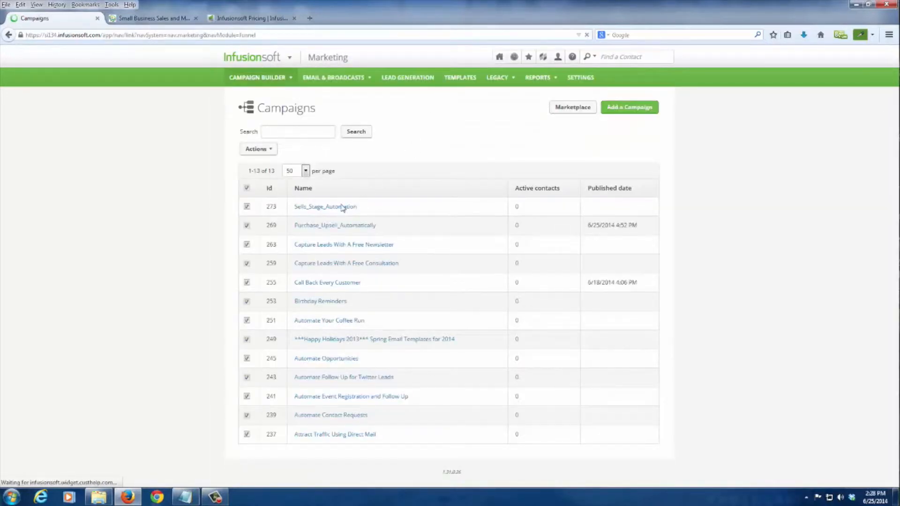
pyautogui.click(325, 206)
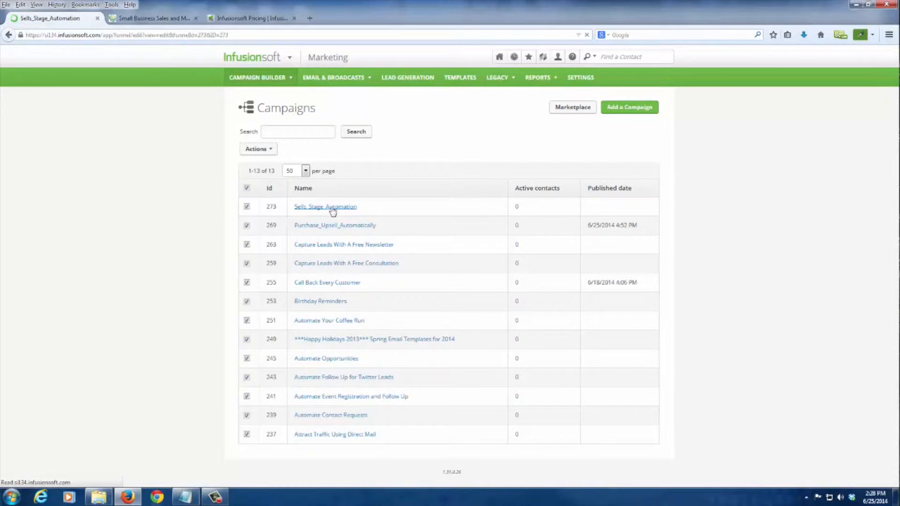
pyautogui.click(325, 206)
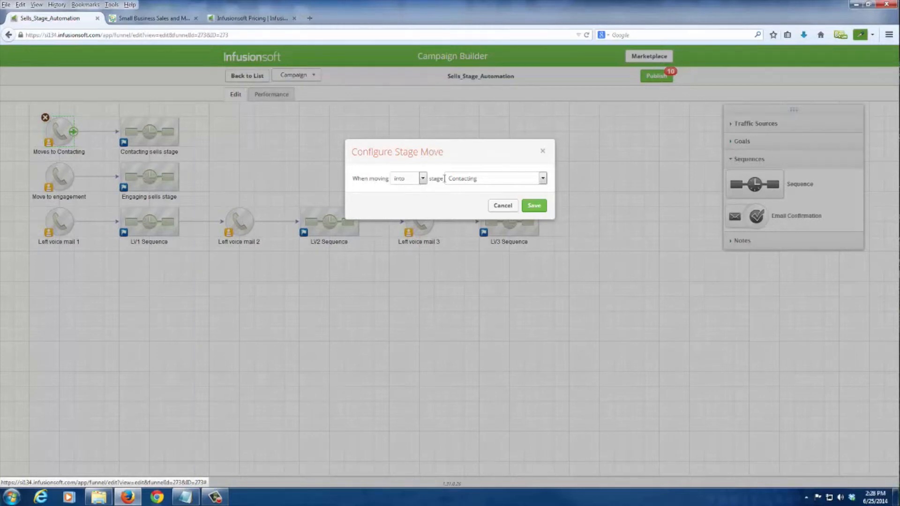
pyautogui.click(423, 178)
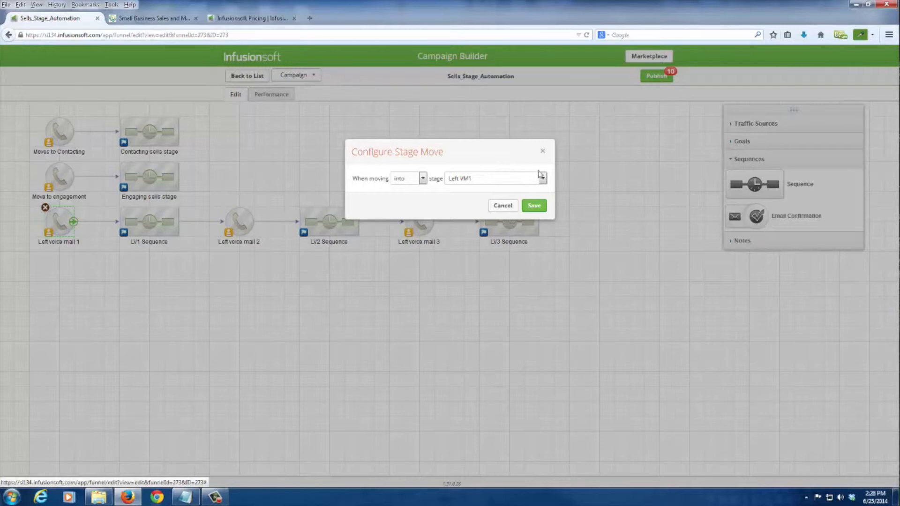
pyautogui.moveTo(493, 190)
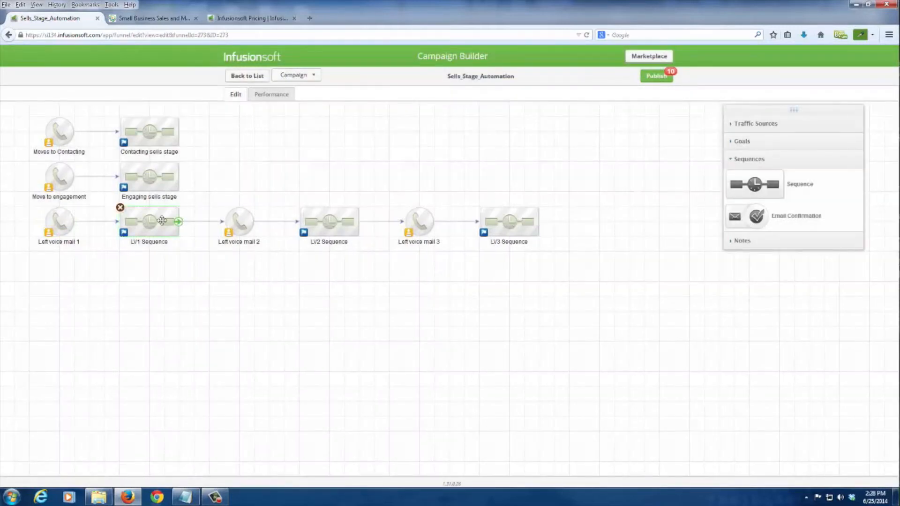
# Review the LV1 Sequence's Training Test 1 email, then back out to the Campaigns list
pyautogui.doubleClick(149, 221)
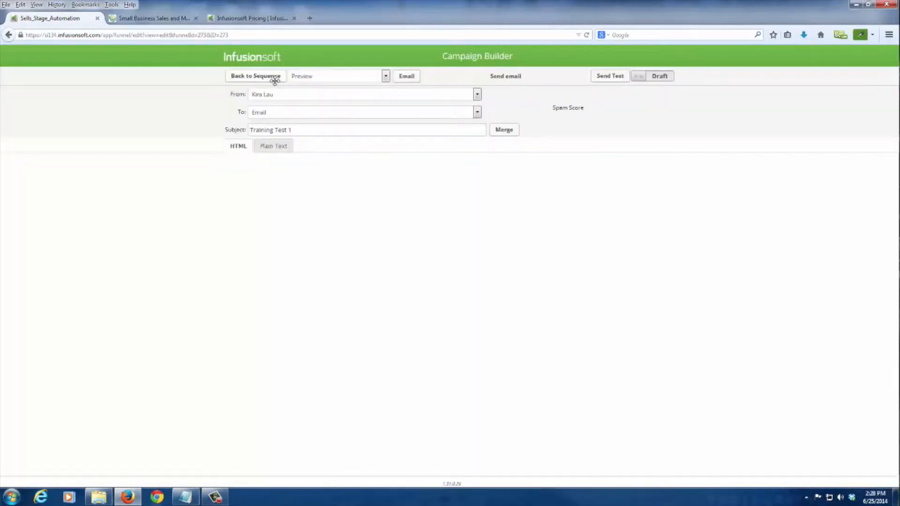
pyautogui.click(255, 76)
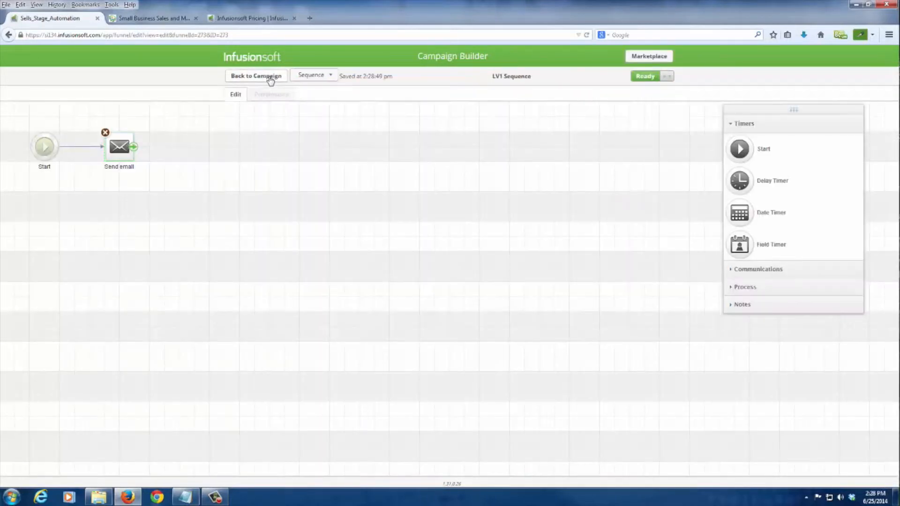
pyautogui.click(256, 75)
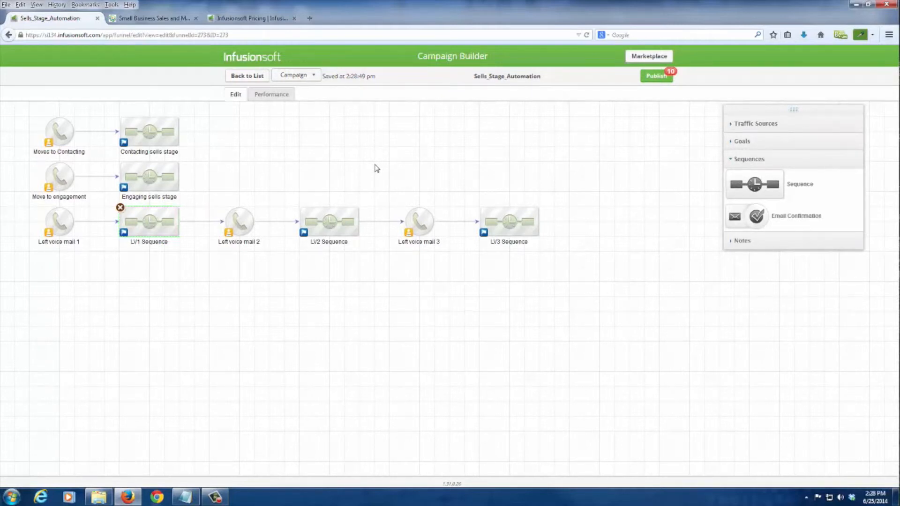
pyautogui.click(247, 75)
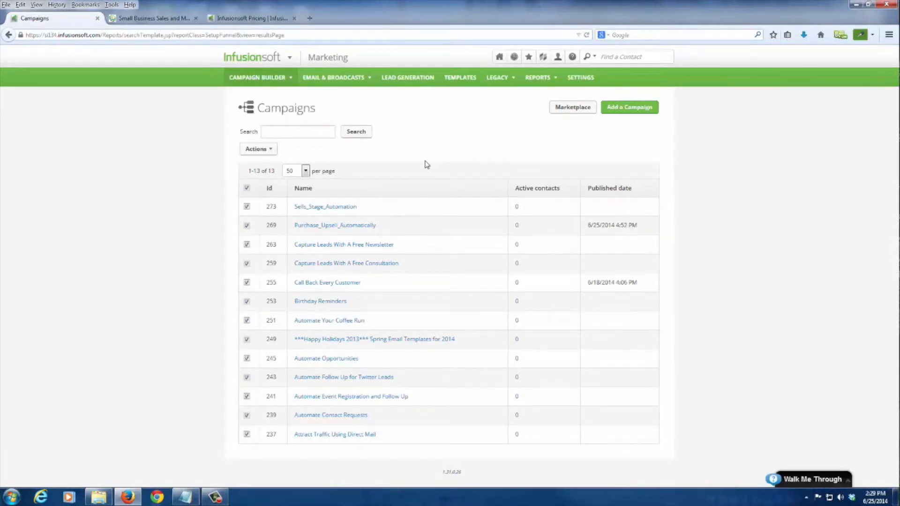
# Pass through the AutomationMD site and return to the Infusionsoft pricing page of four plans
pyautogui.click(298, 131)
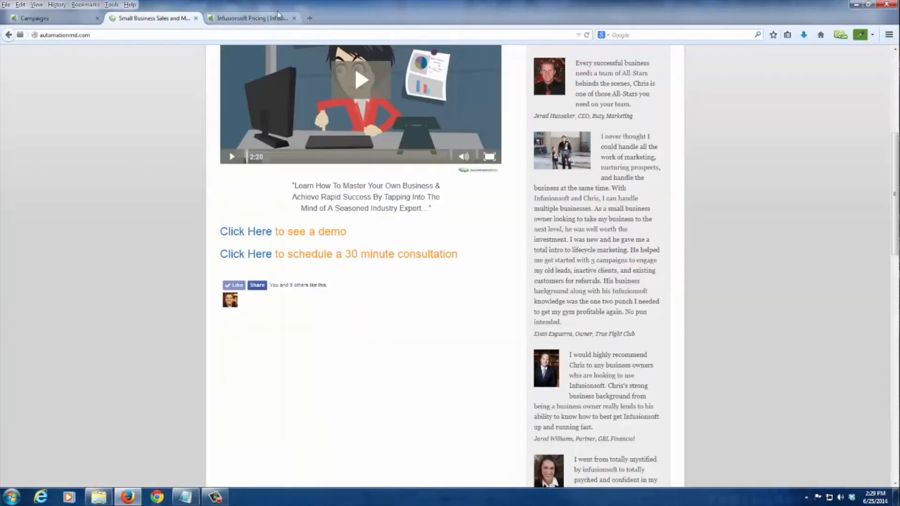
pyautogui.click(250, 18)
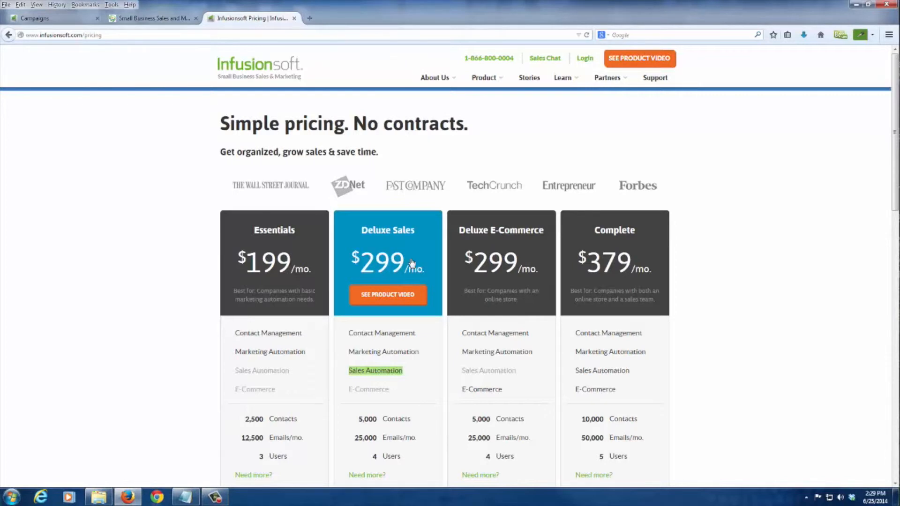
pyautogui.moveTo(494, 241)
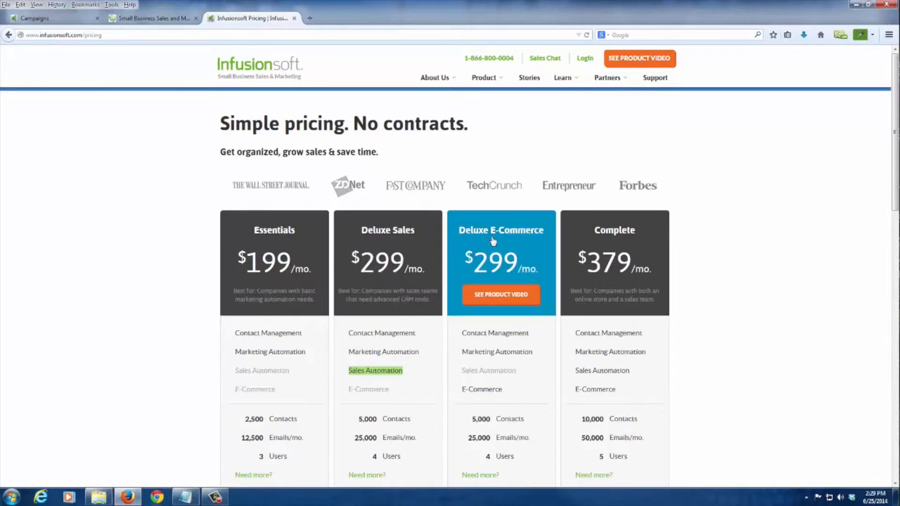
pyautogui.moveTo(511, 241)
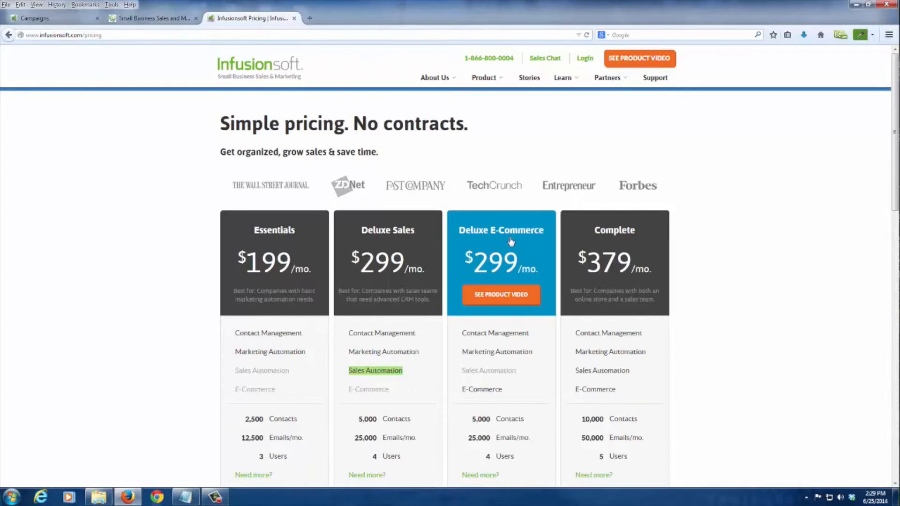
pyautogui.moveTo(528, 245)
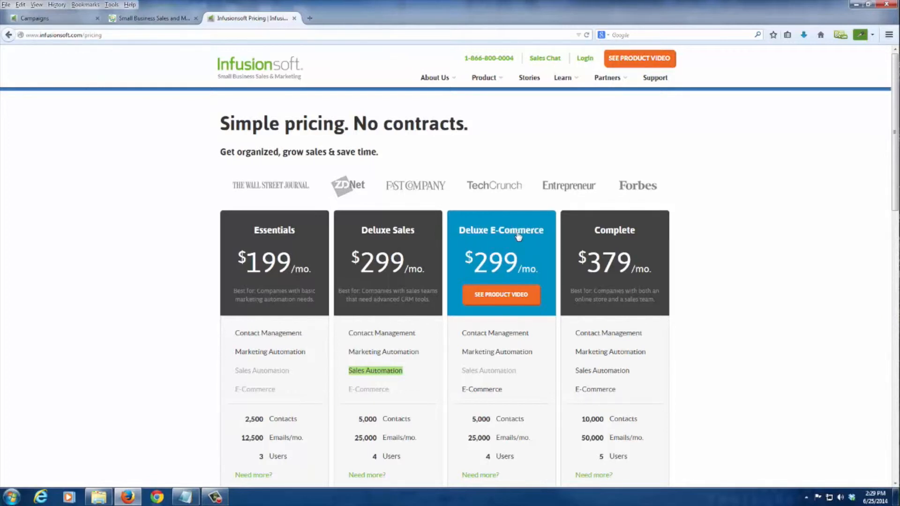
pyautogui.moveTo(527, 241)
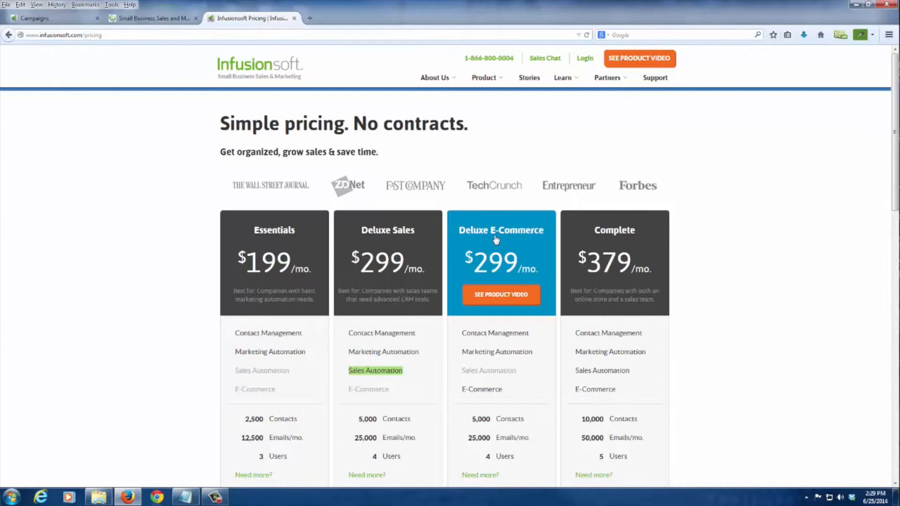
pyautogui.moveTo(514, 317)
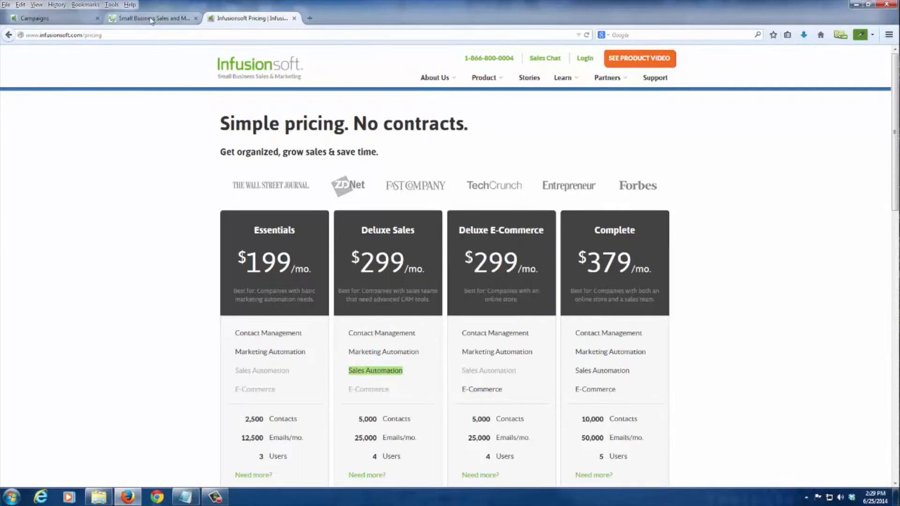
# Return to the Infusionsoft account and reach the e-commerce Purchase Actions settings
pyautogui.click(35, 18)
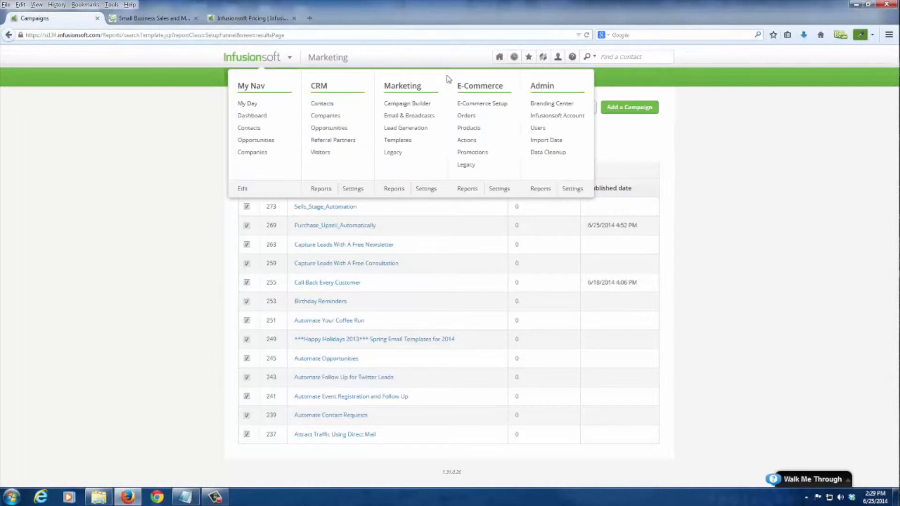
pyautogui.click(482, 103)
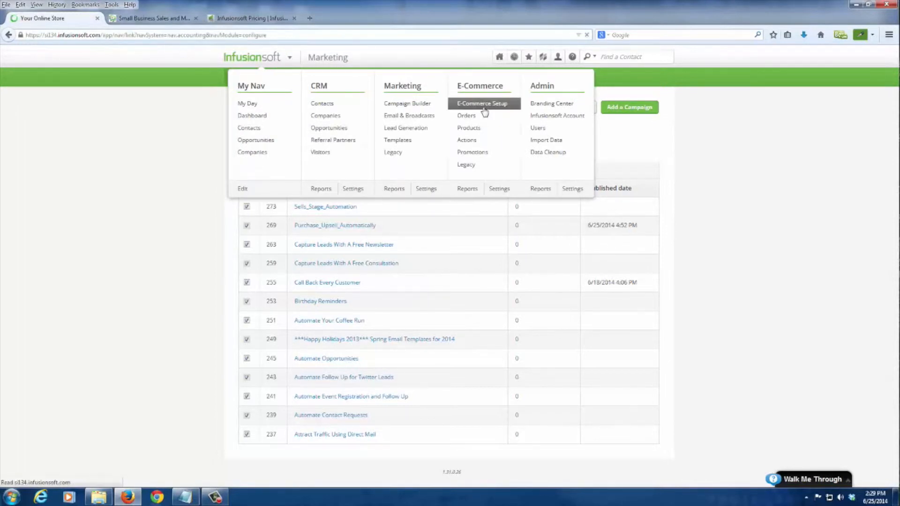
pyautogui.click(483, 103)
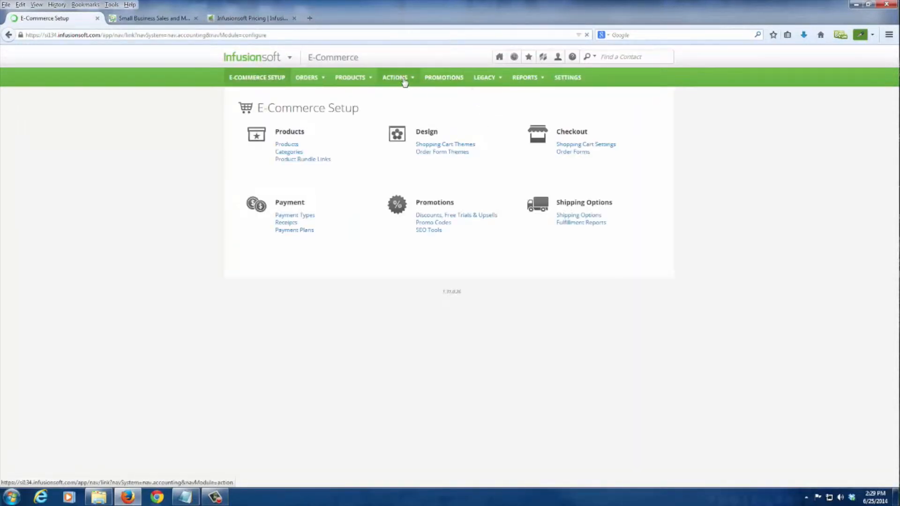
pyautogui.click(395, 77)
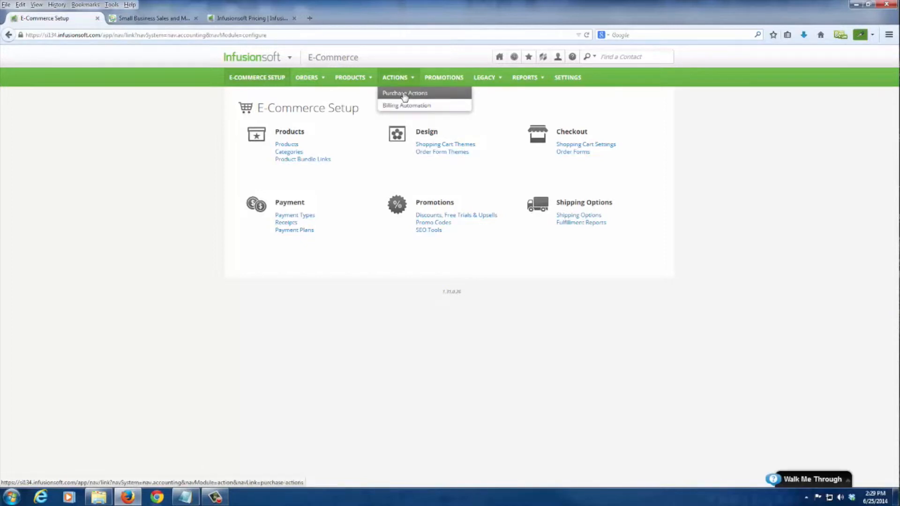
pyautogui.click(404, 93)
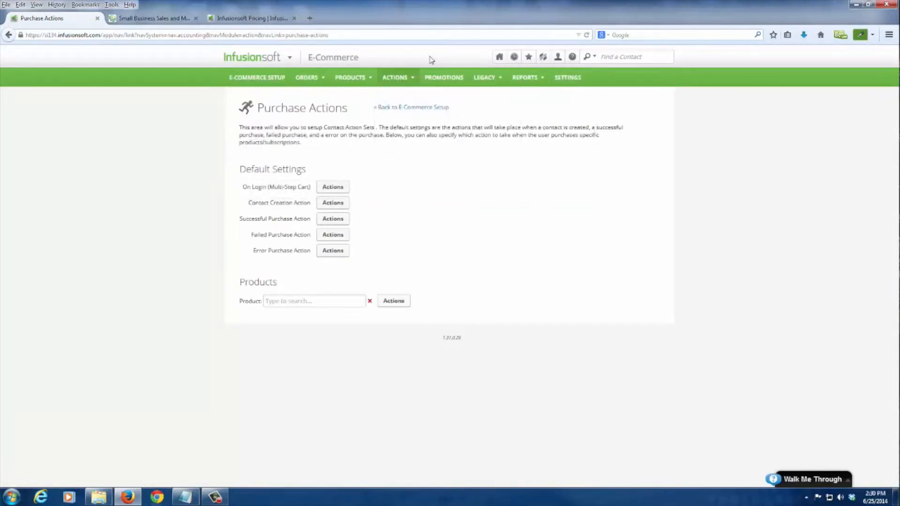
# Show the Billing Automation page with its trigger types for Spiritual_Basic and Spiritual Premium
pyautogui.click(394, 78)
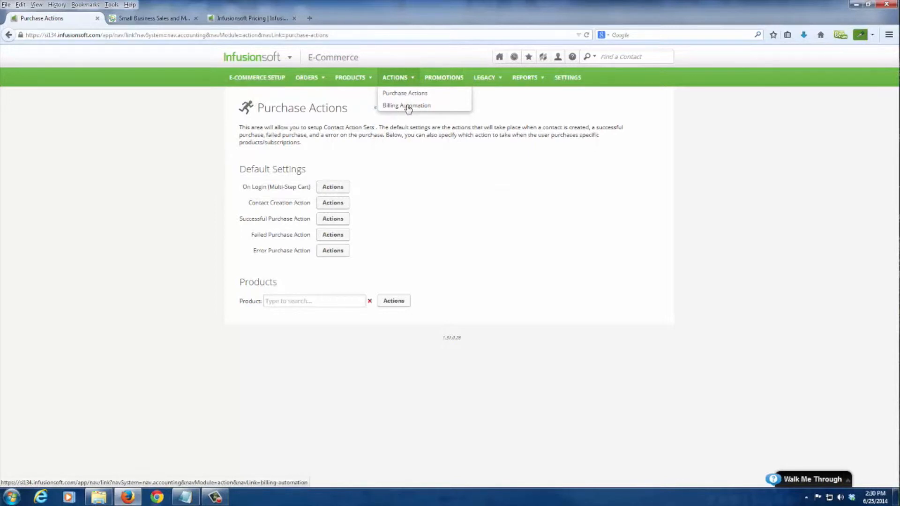
pyautogui.click(406, 105)
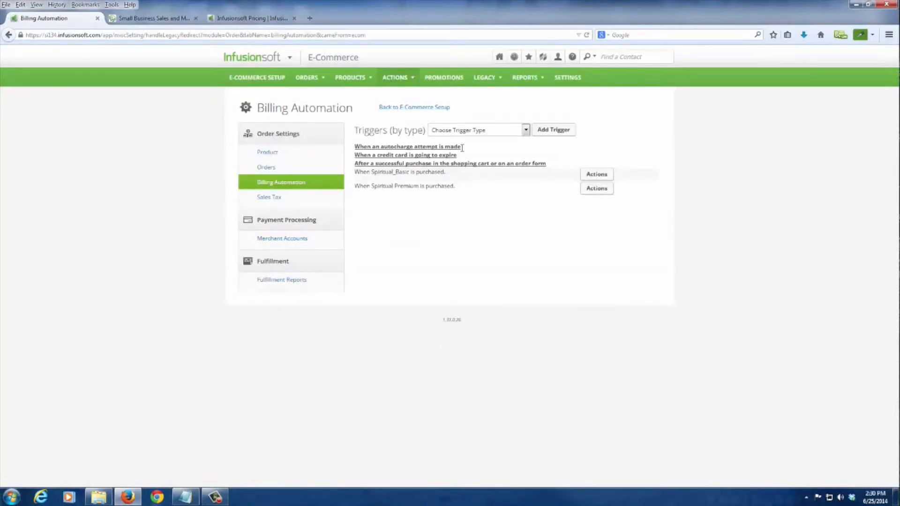
pyautogui.click(477, 129)
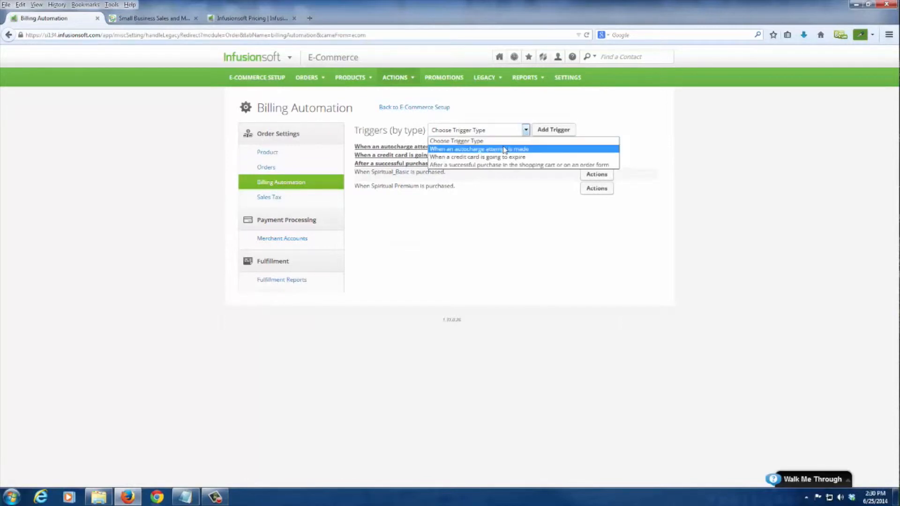
pyautogui.click(395, 78)
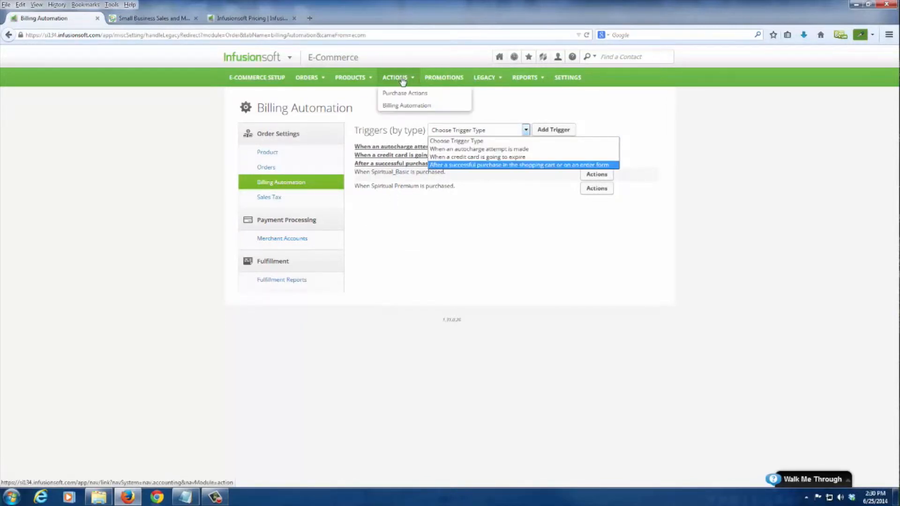
pyautogui.moveTo(405, 93)
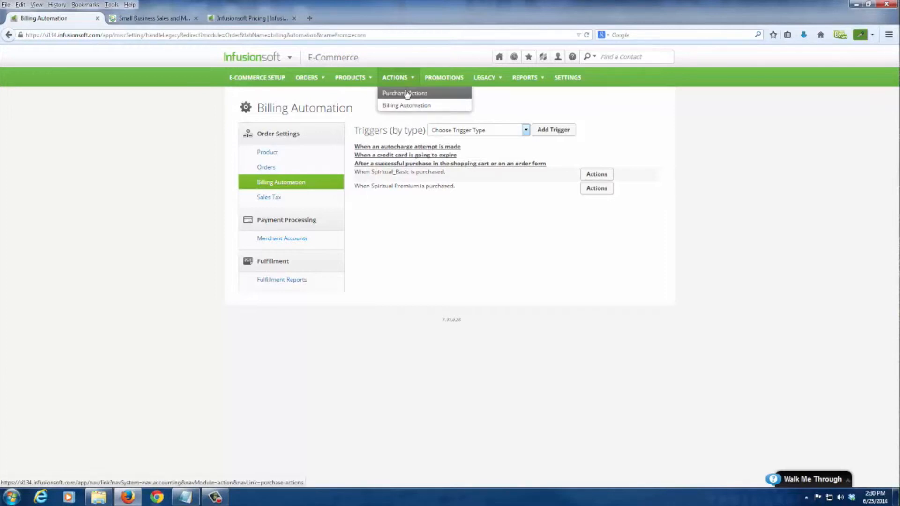
pyautogui.click(259, 57)
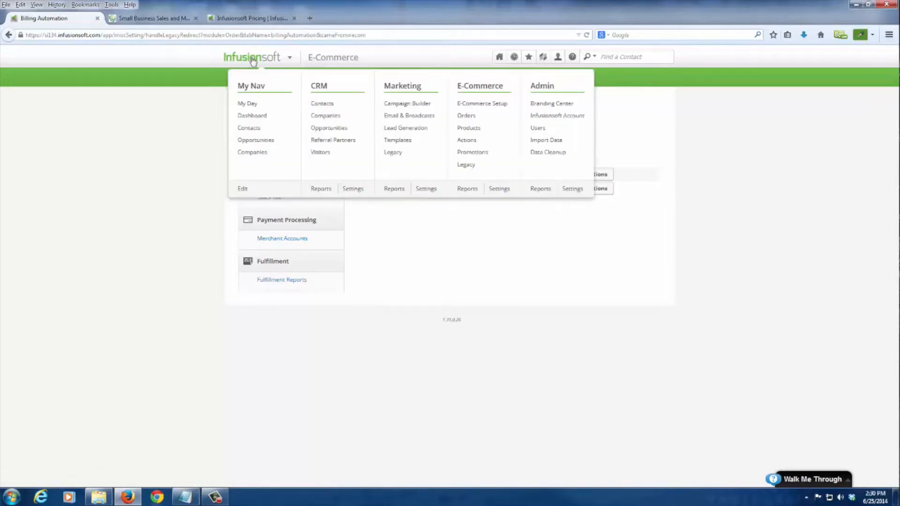
# Reach the Purchase_Upsell_Automatically campaign from the recently viewed records
pyautogui.click(514, 56)
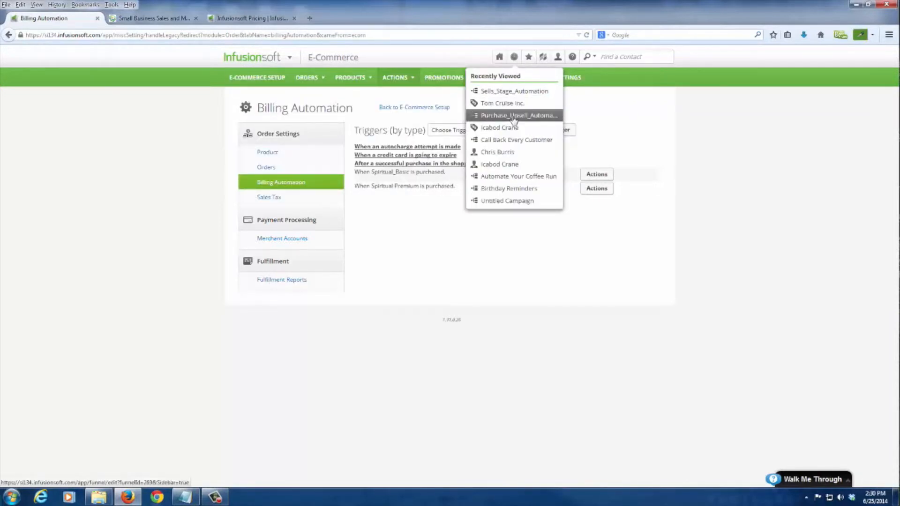
pyautogui.click(517, 115)
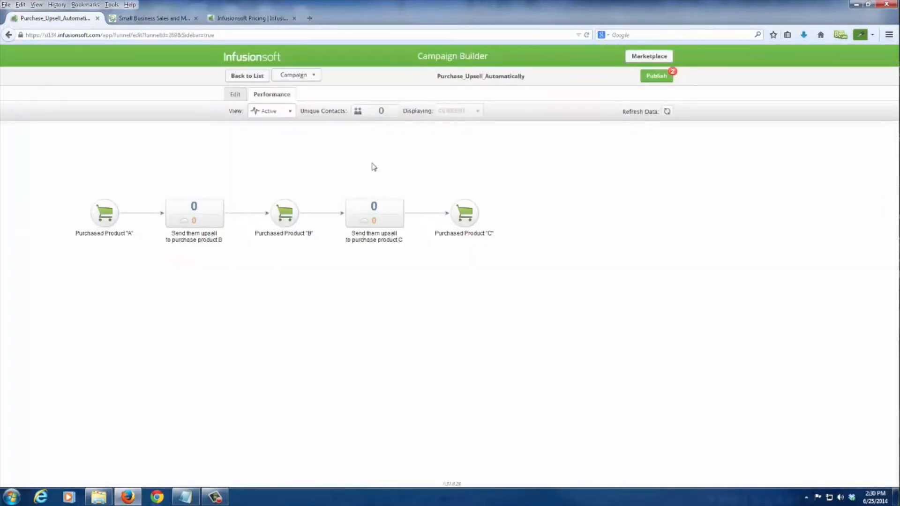
# Enter edit mode and inspect the Purchased Product A goal settings
pyautogui.click(235, 94)
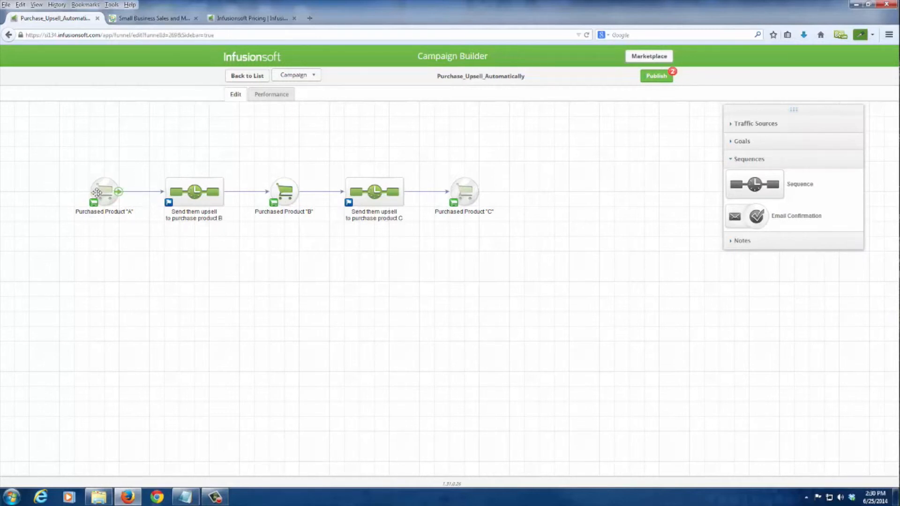
pyautogui.click(104, 192)
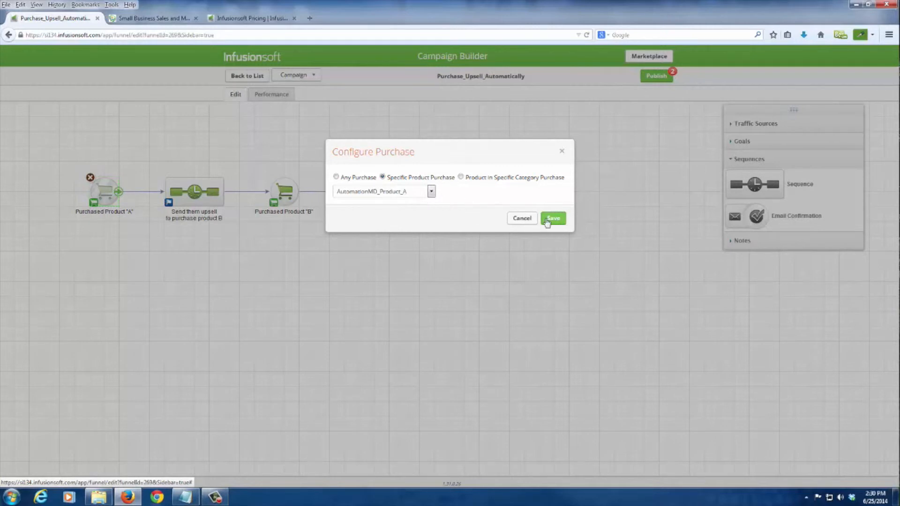
pyautogui.click(552, 219)
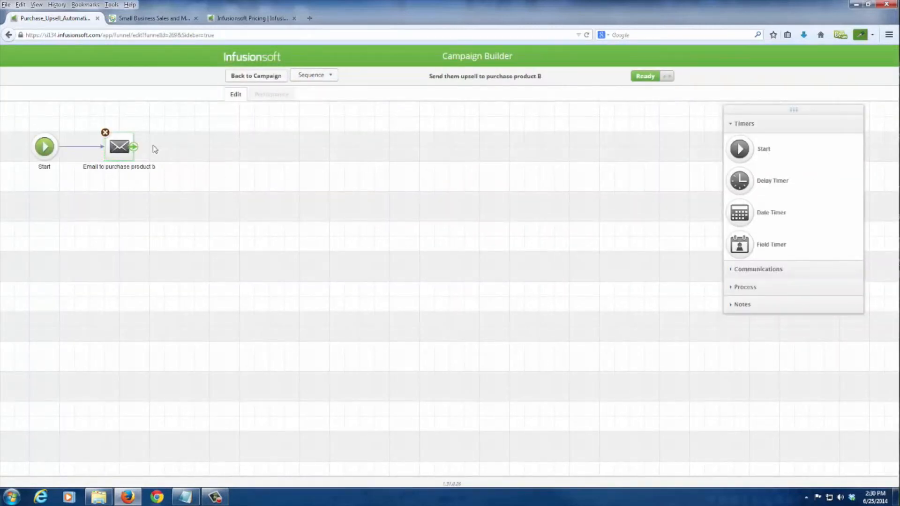
pyautogui.click(256, 75)
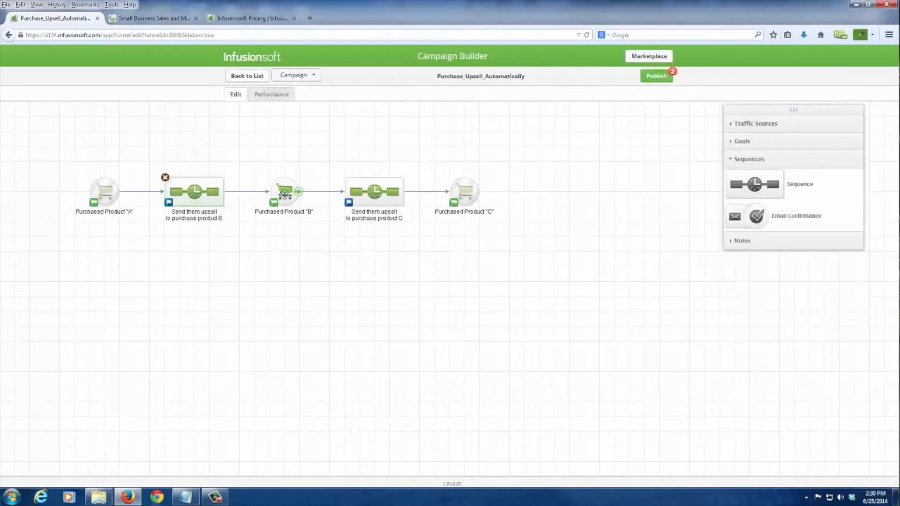
# Save the Product B goal as a specific purchase of AutomationMD_Product_B, then go to the AutomationMD site
pyautogui.doubleClick(284, 190)
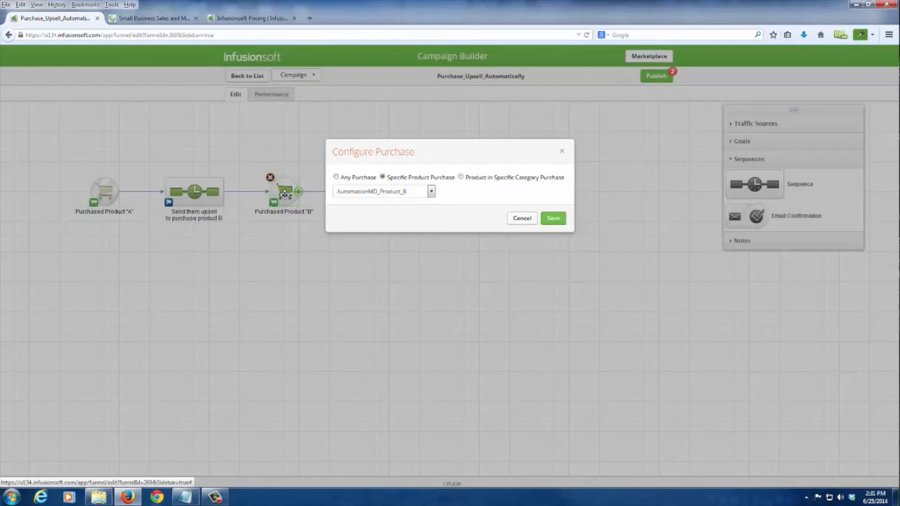
pyautogui.click(552, 218)
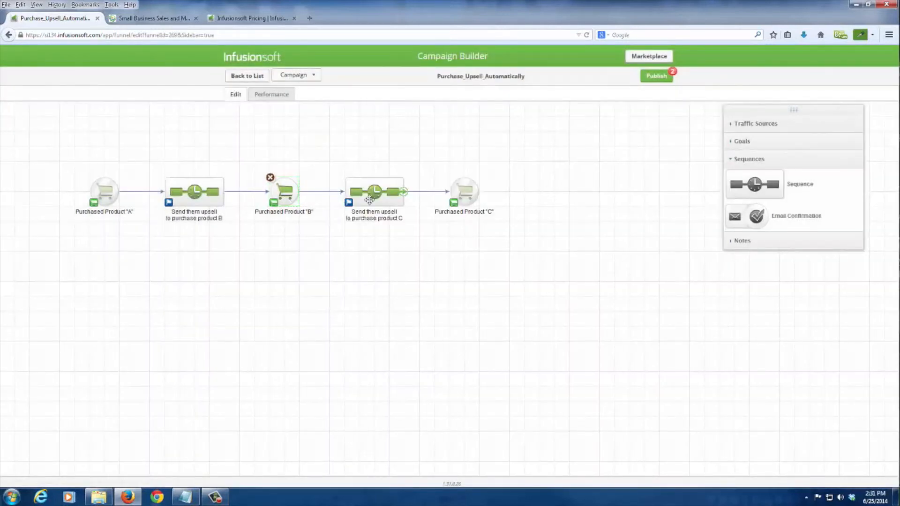
pyautogui.moveTo(473, 206)
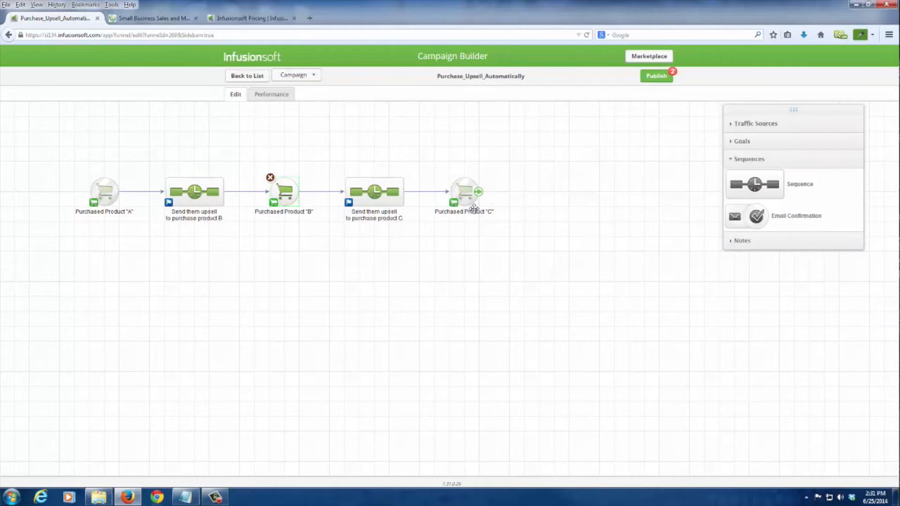
pyautogui.click(152, 17)
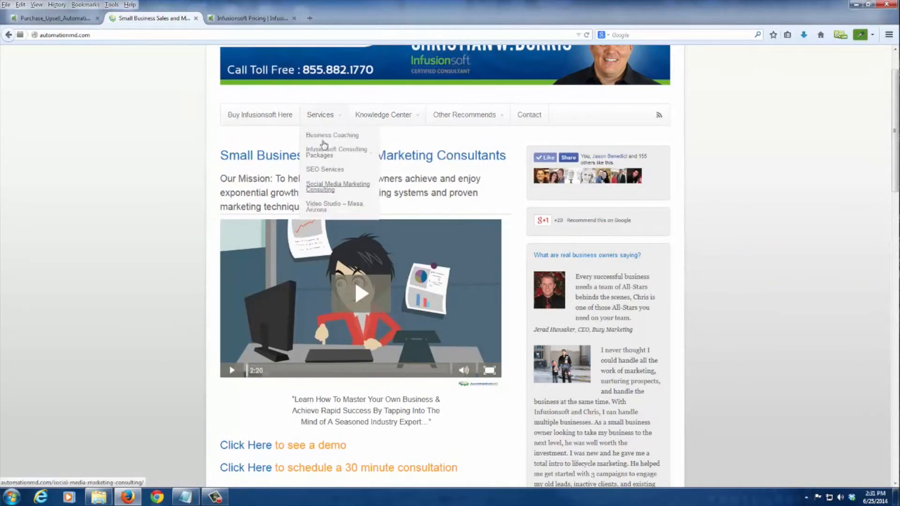
# Go to the Business Coaching services page and scroll to the Health Check offers
pyautogui.click(332, 135)
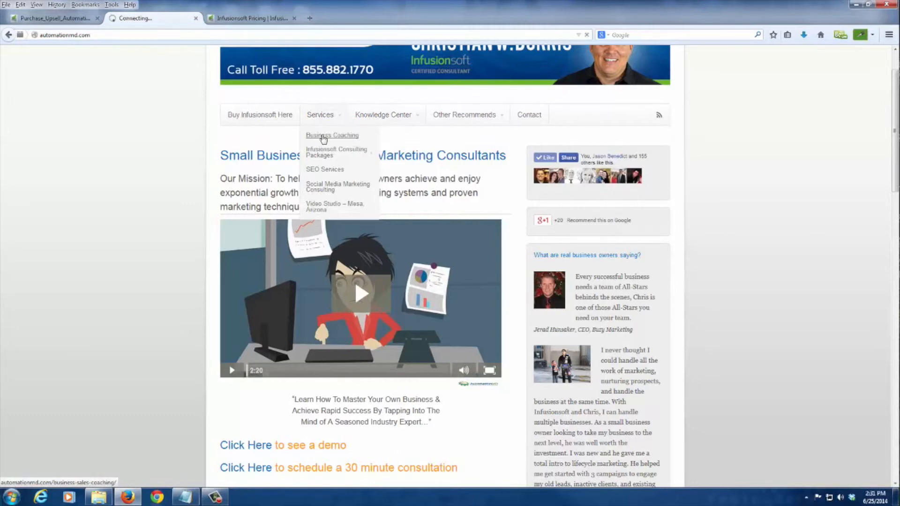
pyautogui.click(332, 135)
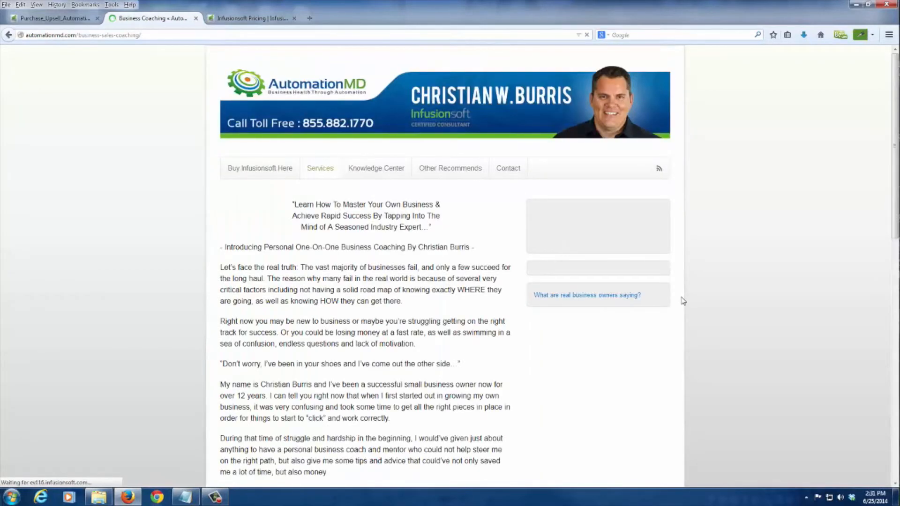
pyautogui.scroll(-3)
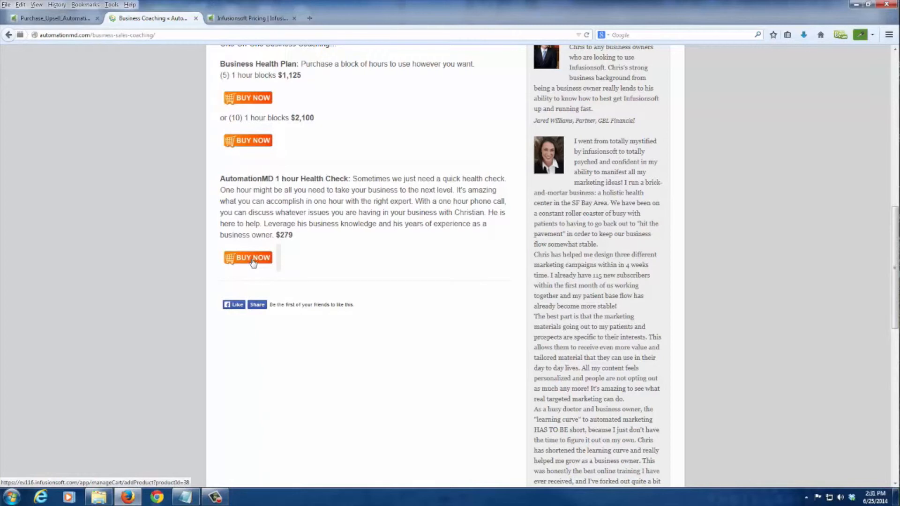
# Preview the $279 one-hour Health Check in the shopping cart, then go back to the coaching page
pyautogui.click(248, 257)
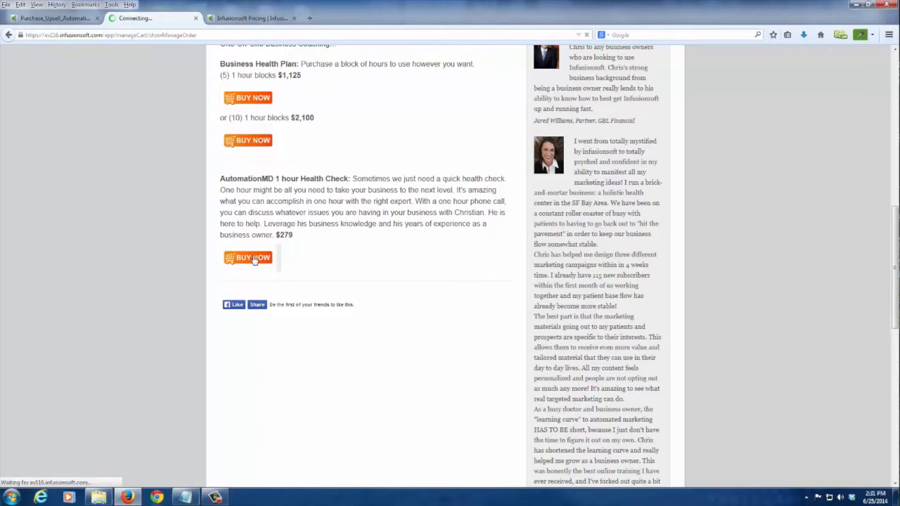
pyautogui.click(248, 258)
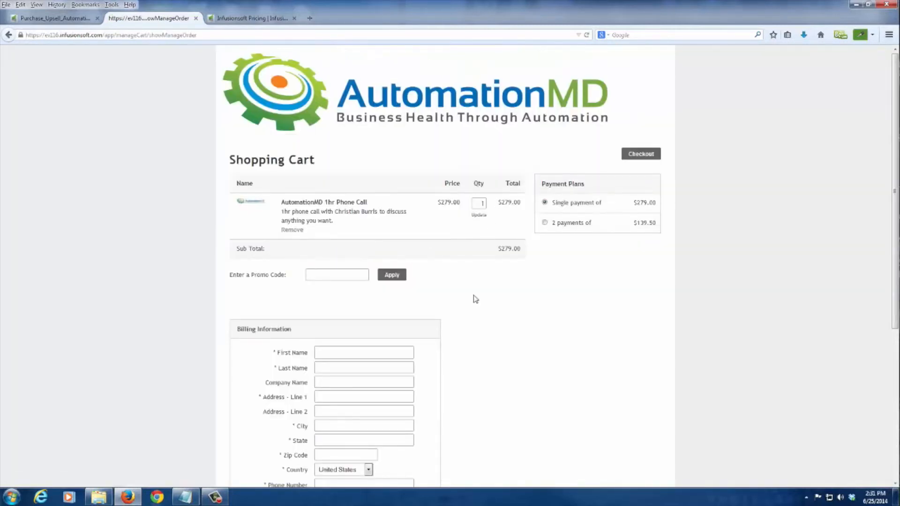
pyautogui.click(9, 35)
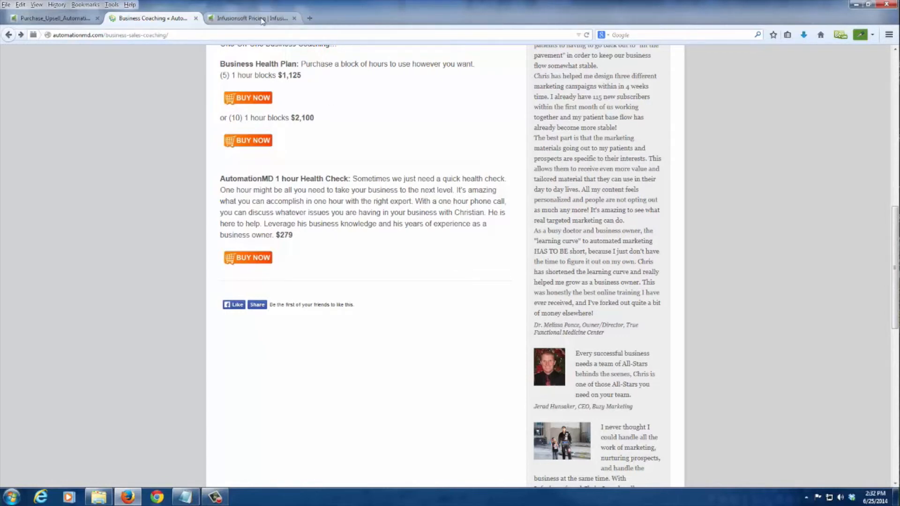
# Review the Essentials, Deluxe Sales, Deluxe E-Commerce and Complete plan columns down to Kickstart Services
pyautogui.click(251, 18)
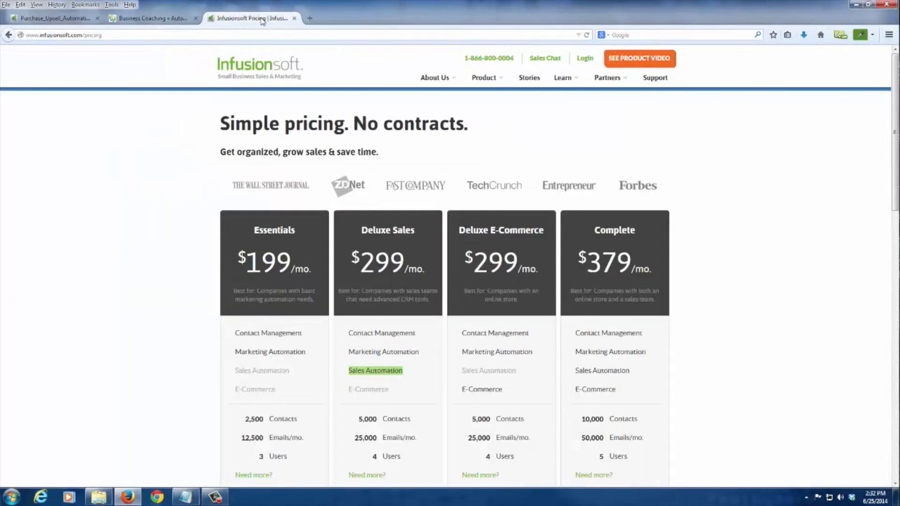
pyautogui.scroll(-3)
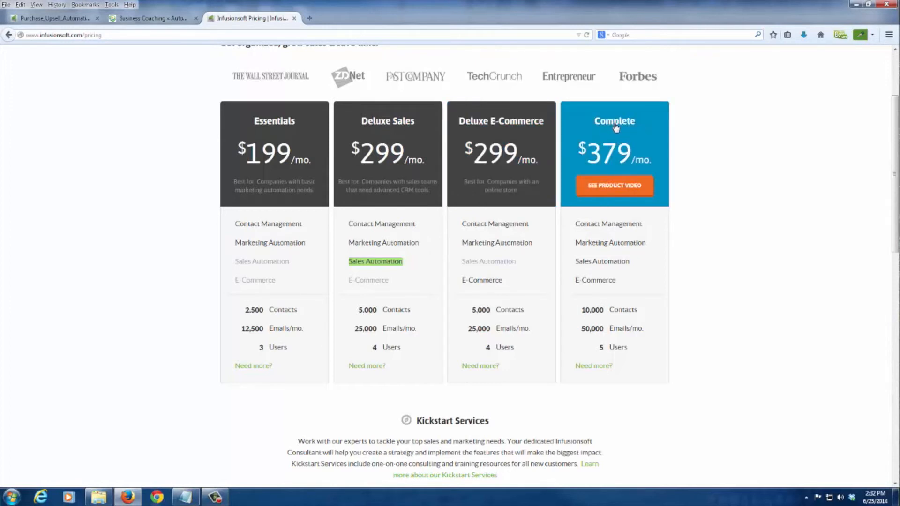
pyautogui.moveTo(709, 147)
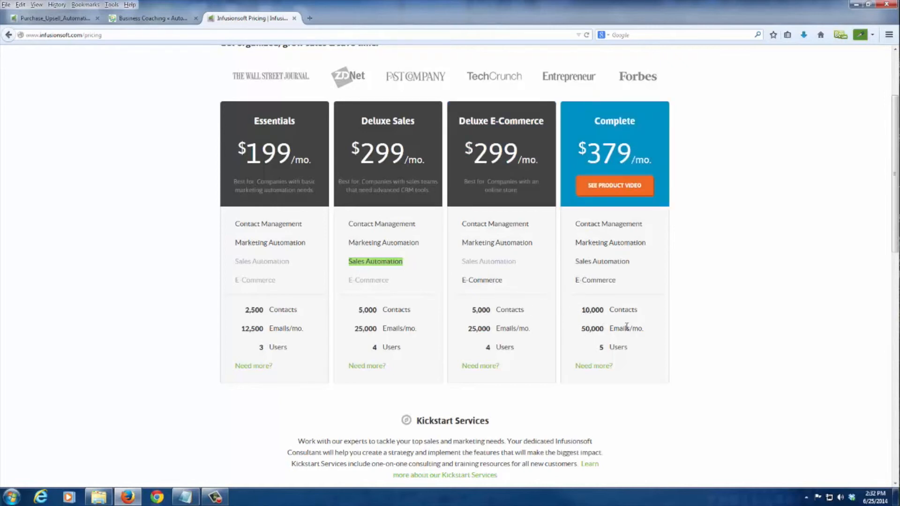
pyautogui.scroll(-3)
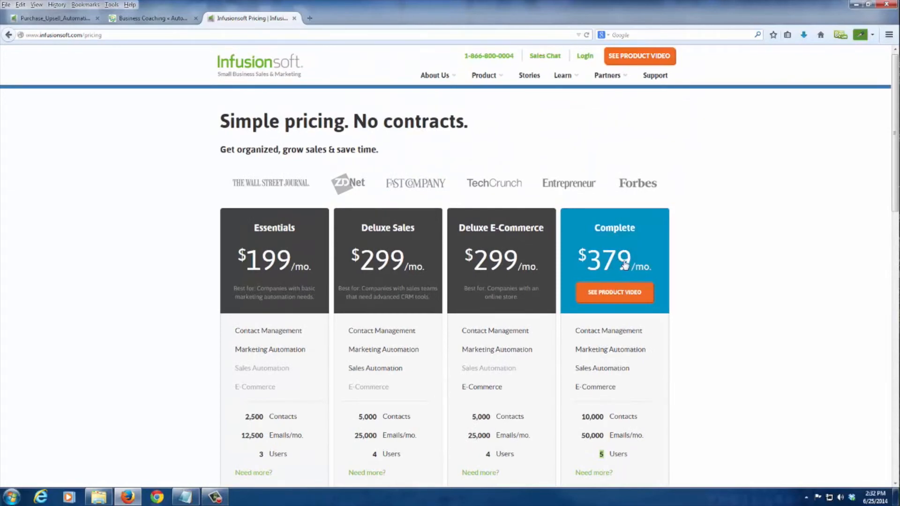
pyautogui.scroll(-3)
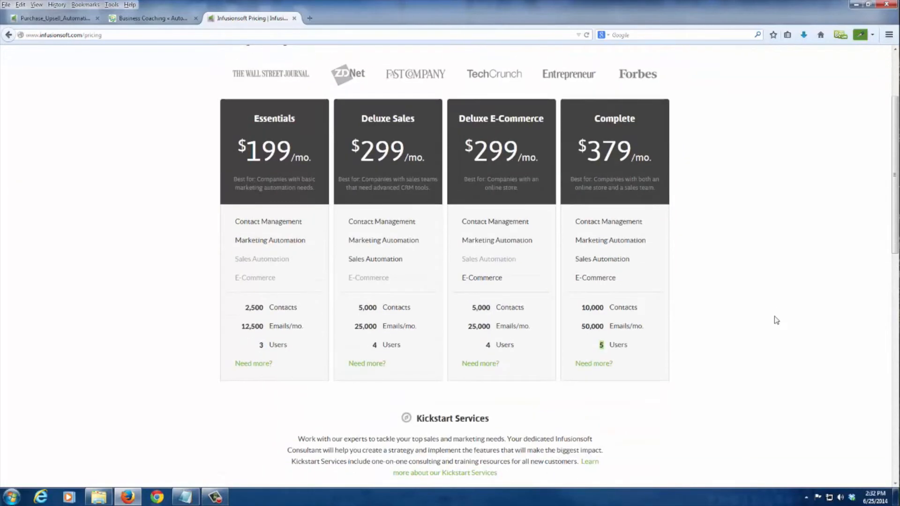
pyautogui.scroll(-3)
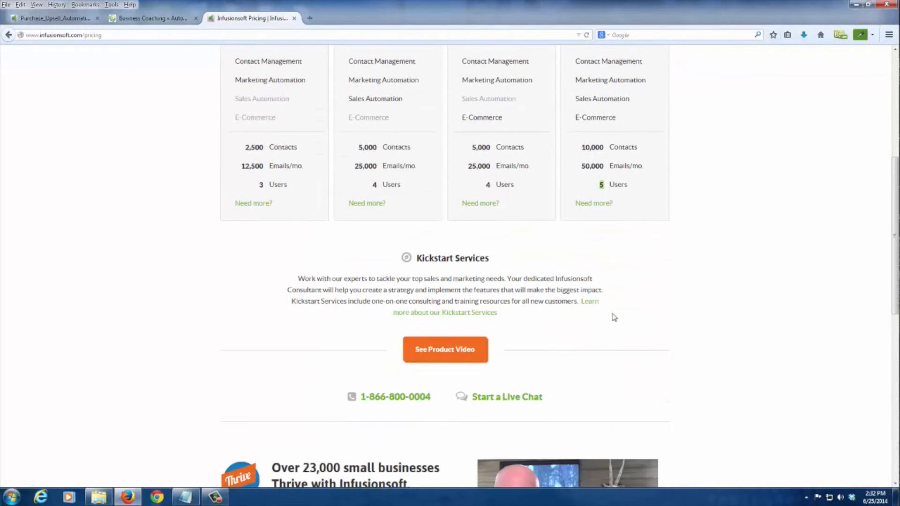
pyautogui.moveTo(450, 320)
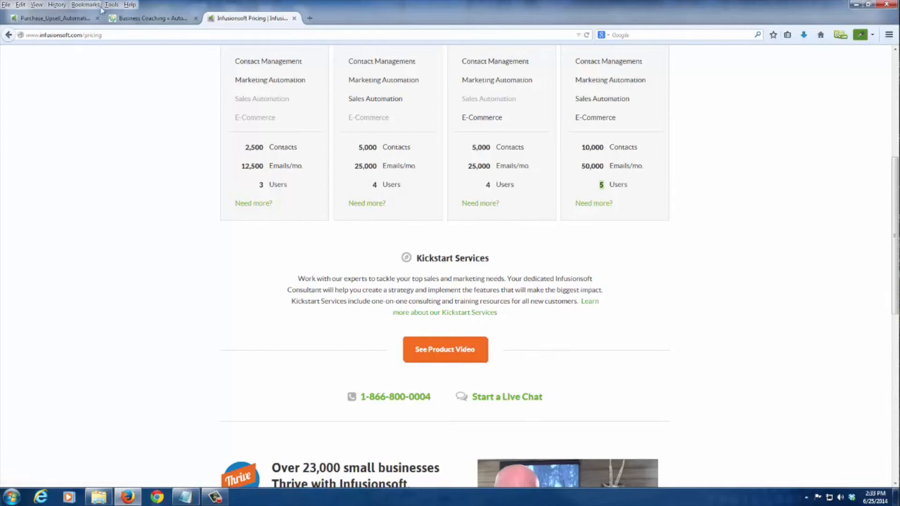
# Bring up AutomationMD's Buy Infusionsoft page and move down to the Gold and Platinum Kickstart Packages
pyautogui.click(152, 18)
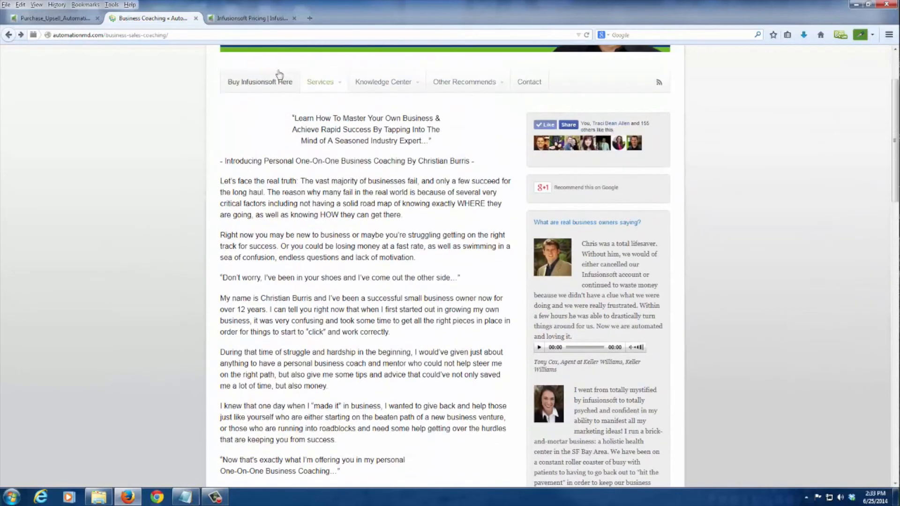
pyautogui.click(260, 81)
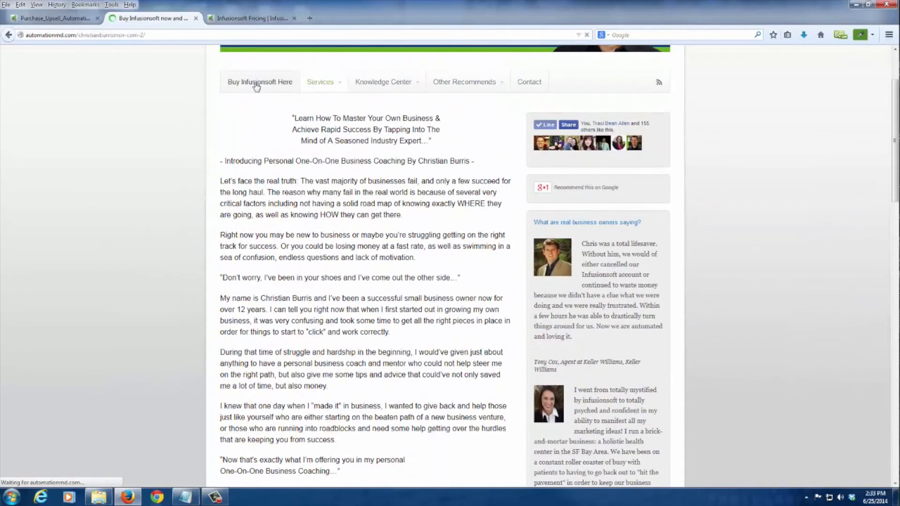
pyautogui.scroll(3)
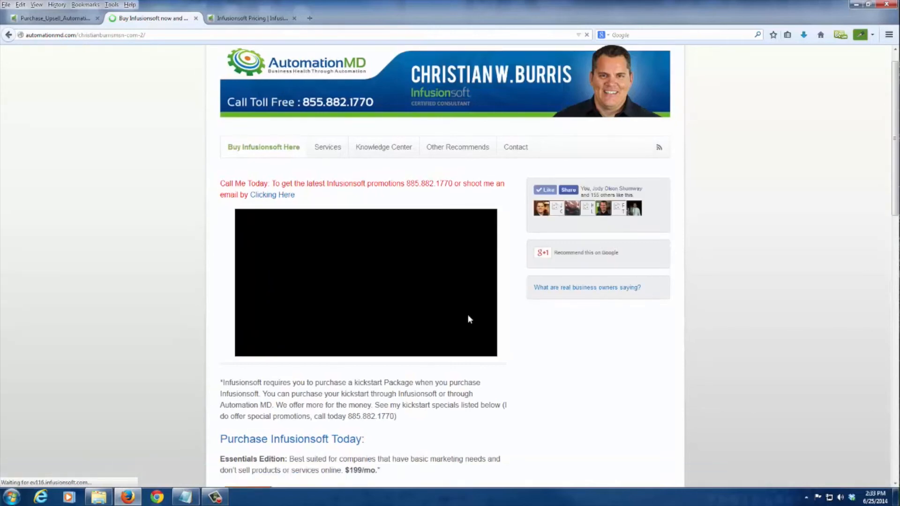
pyautogui.scroll(-3)
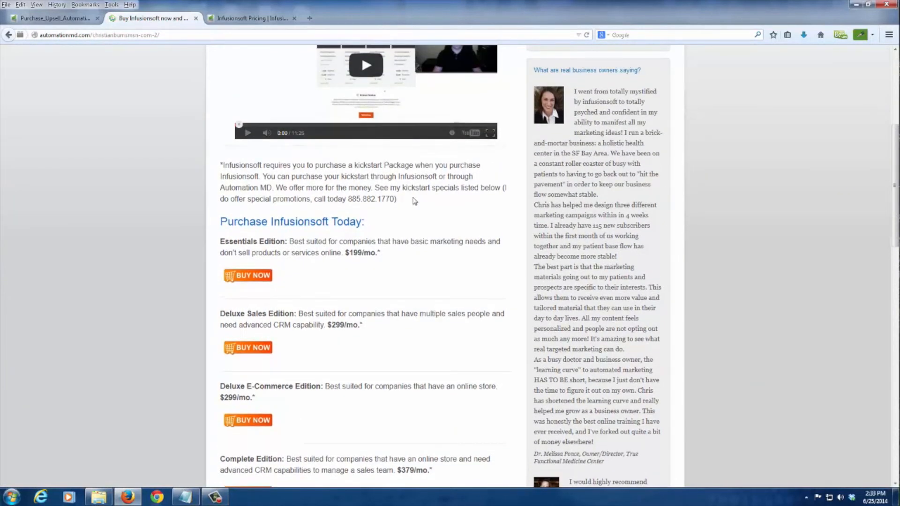
pyautogui.scroll(-3)
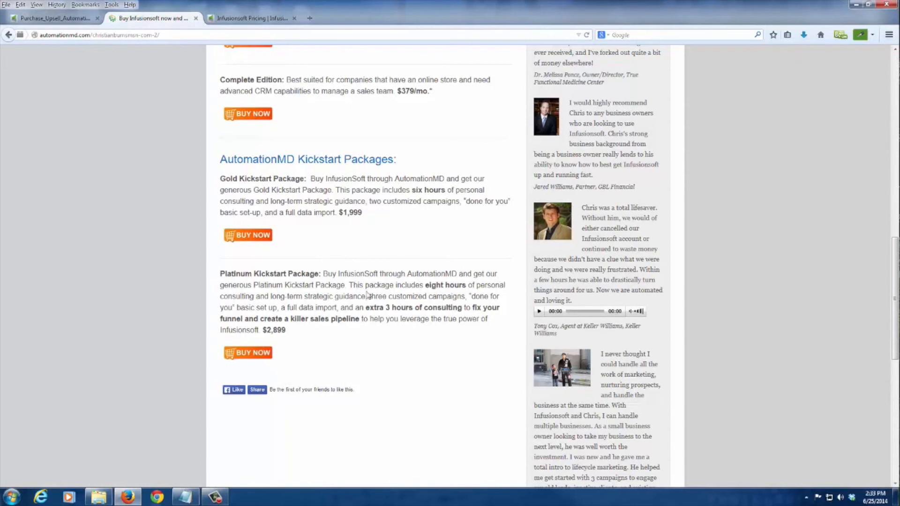
# Highlight the Platinum package's extra consulting hours, then return to the plan listing above
pyautogui.moveTo(364, 308); pyautogui.dragTo(495, 308)
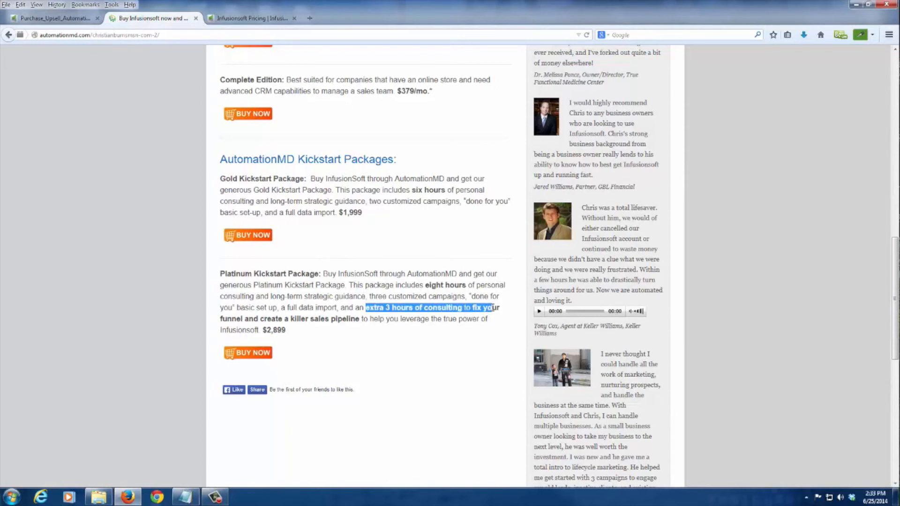
pyautogui.moveTo(378, 328)
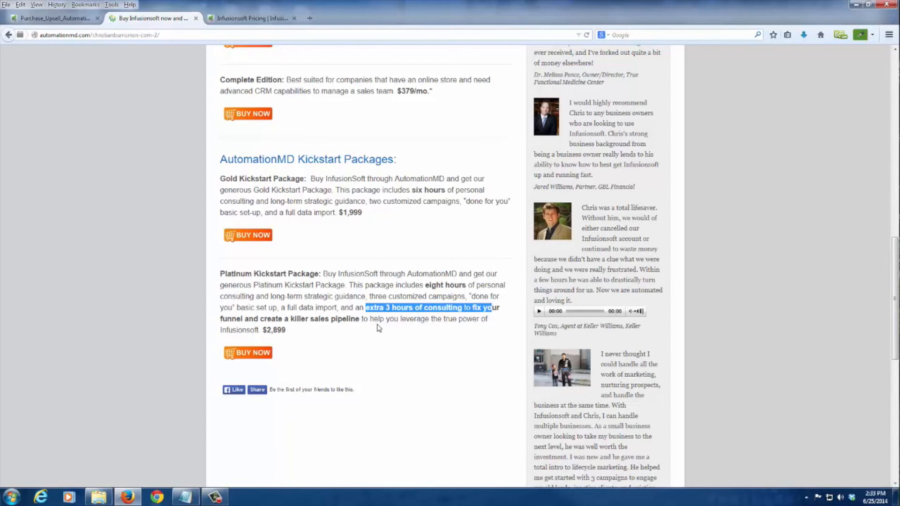
pyautogui.moveTo(376, 333)
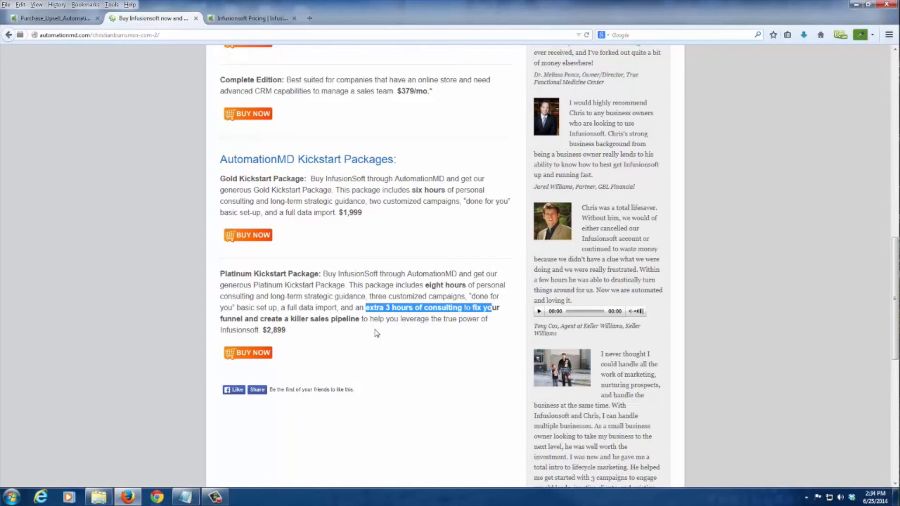
pyautogui.scroll(3)
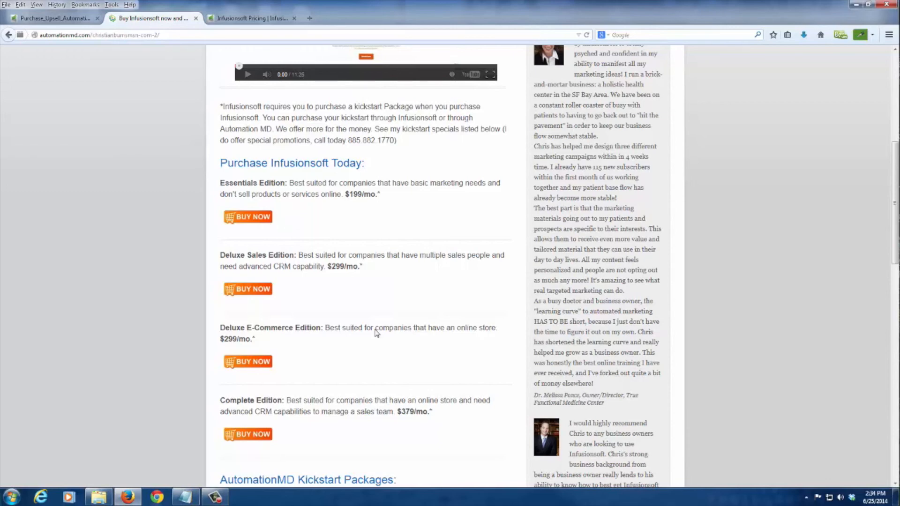
pyautogui.scroll(3)
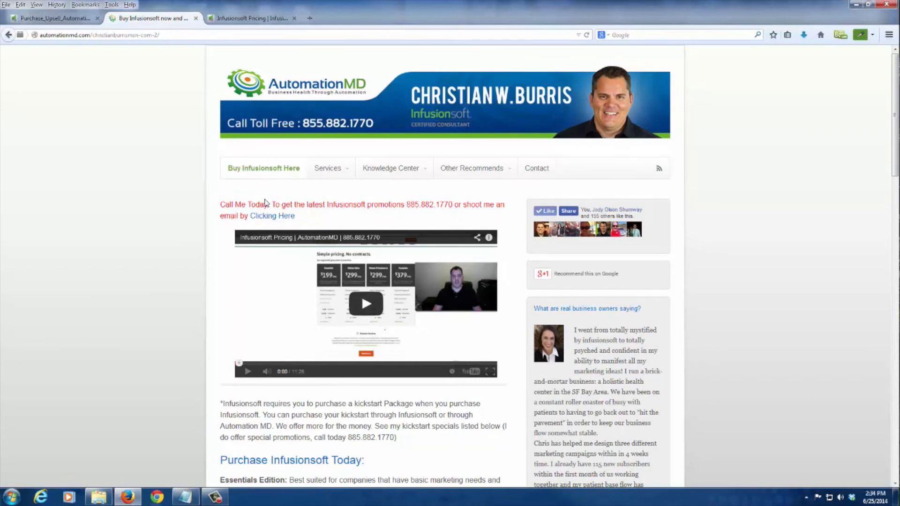
pyautogui.moveTo(263, 168)
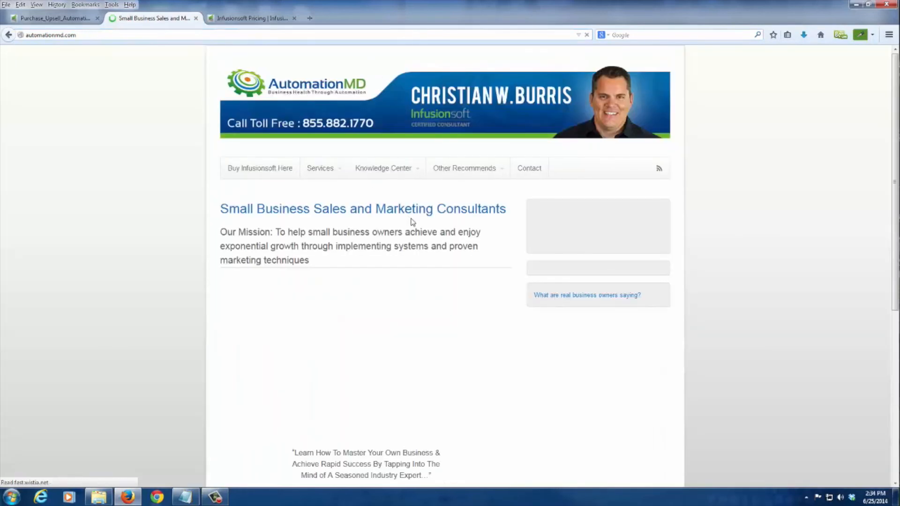
# Scroll down the AutomationMD home page past the consulting mission to the demo and consultation links
pyautogui.scroll(-3)
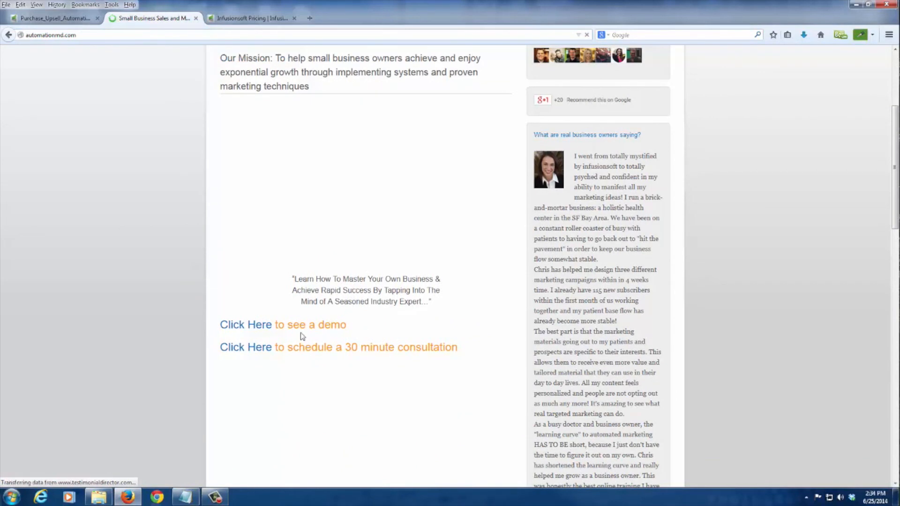